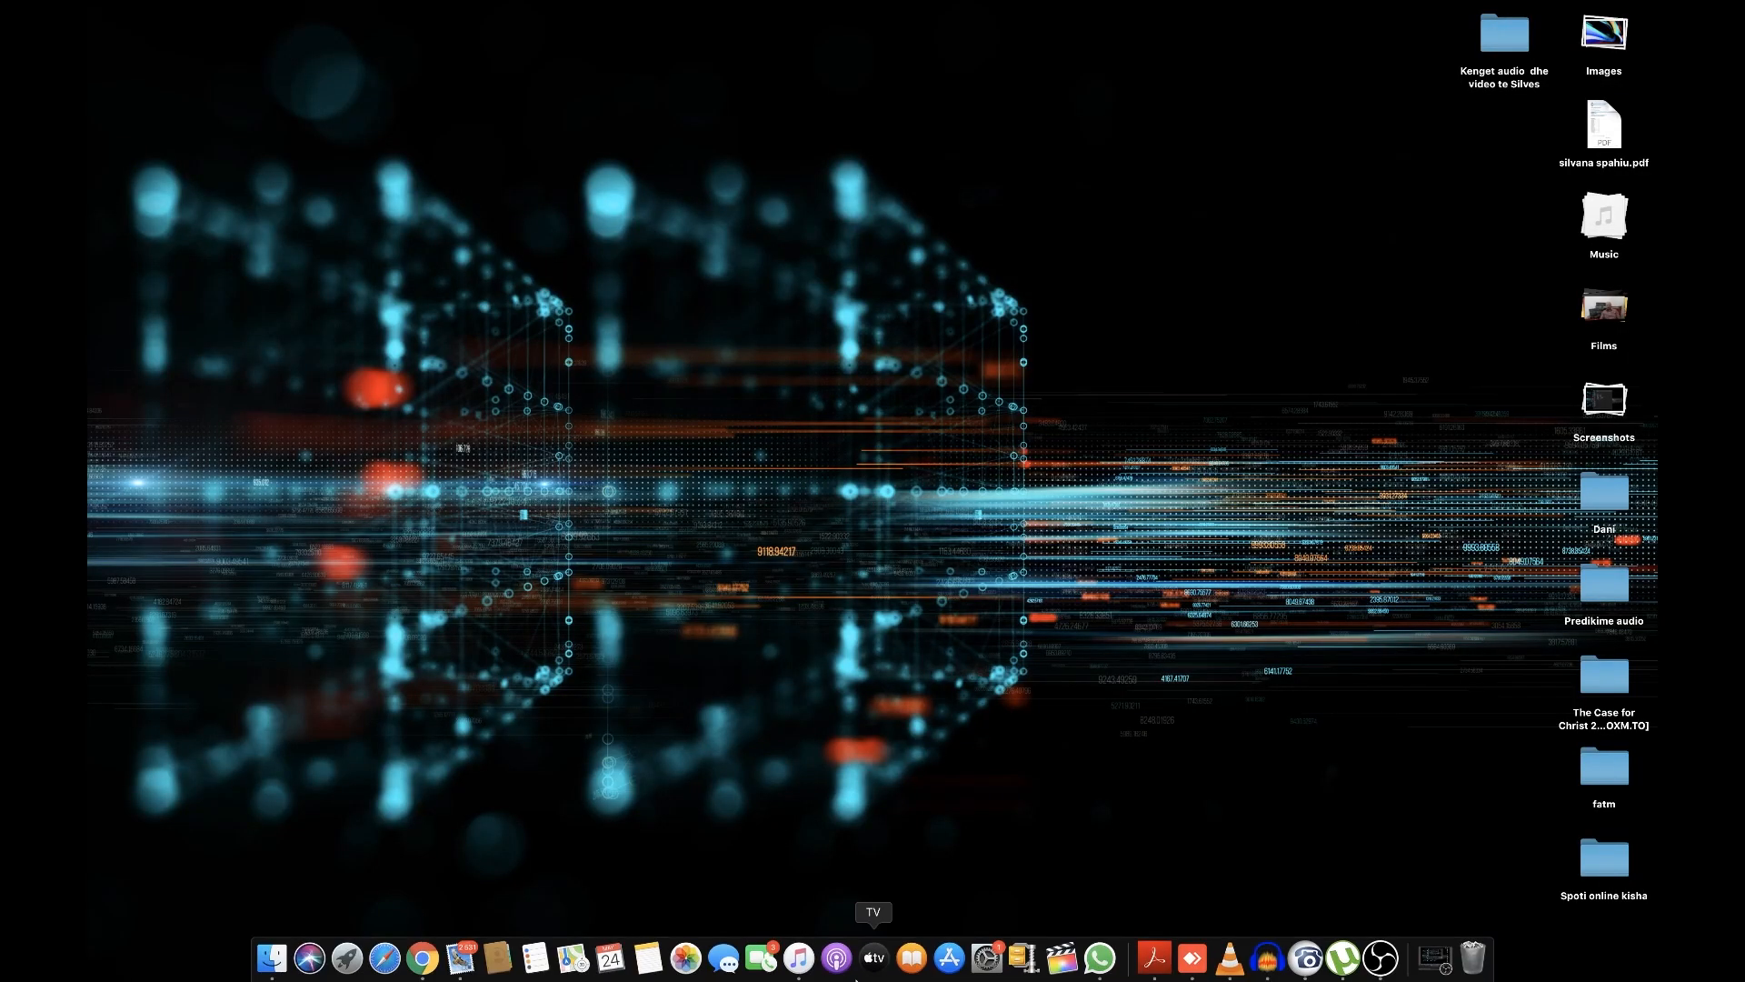
mouse_move(984, 957)
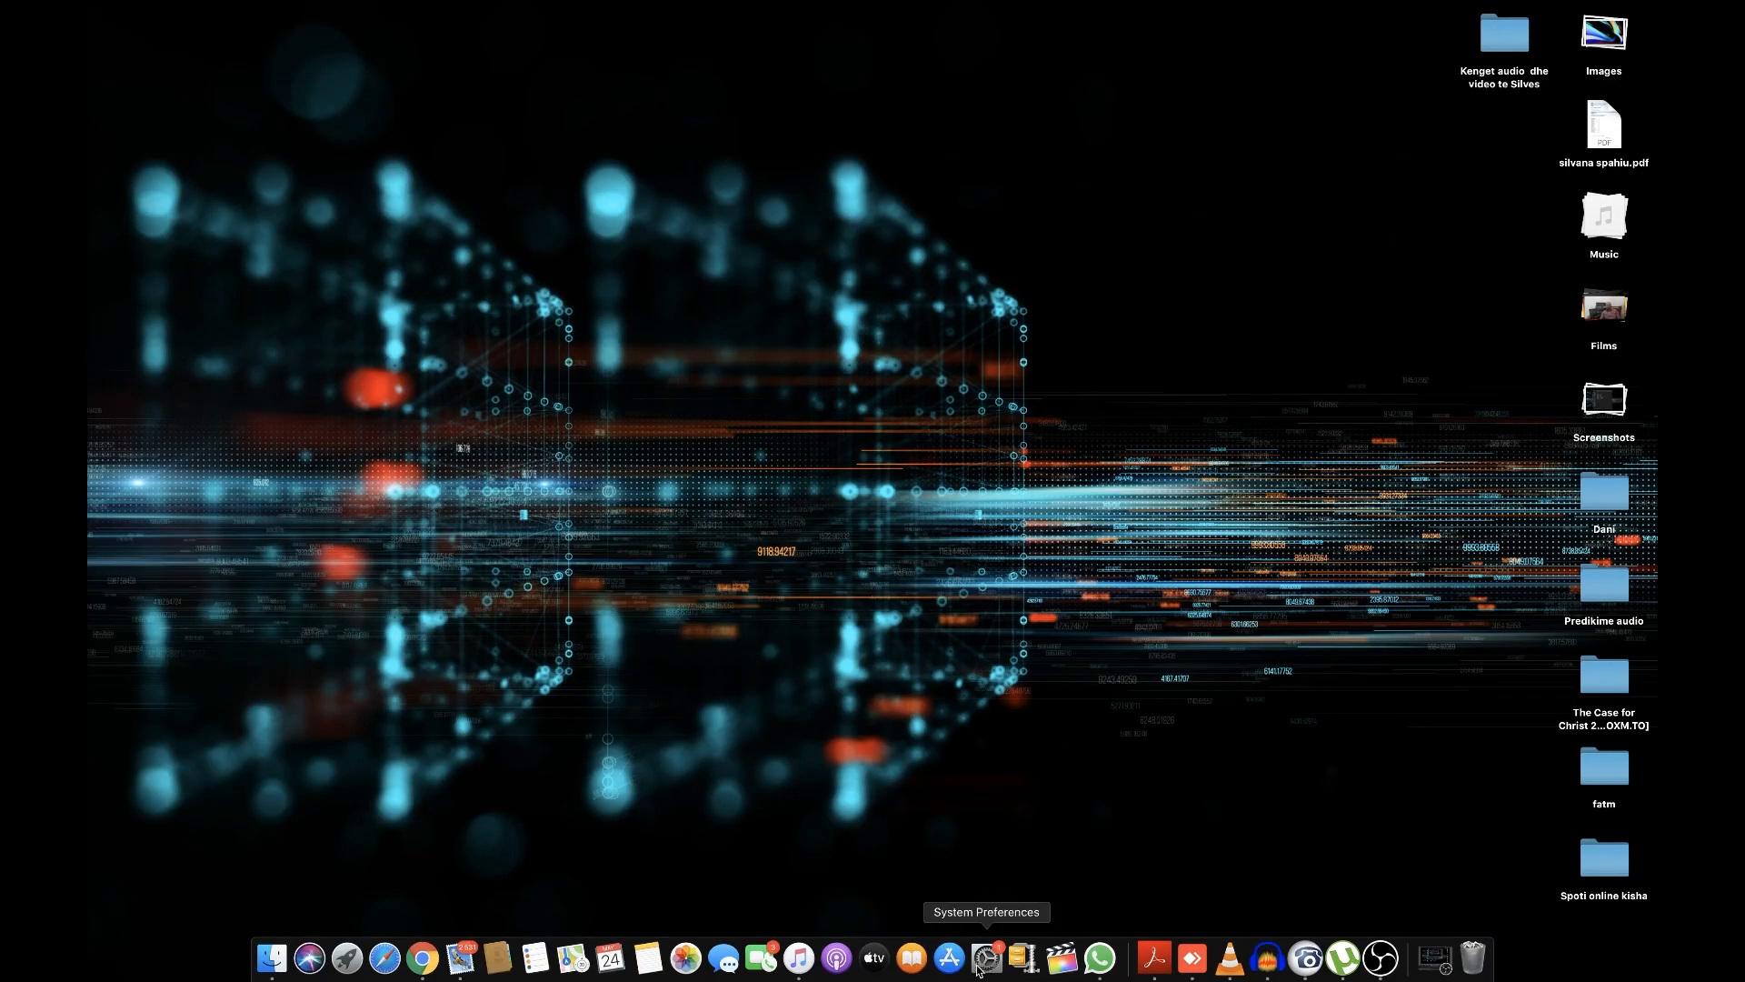
mouse_move(798, 957)
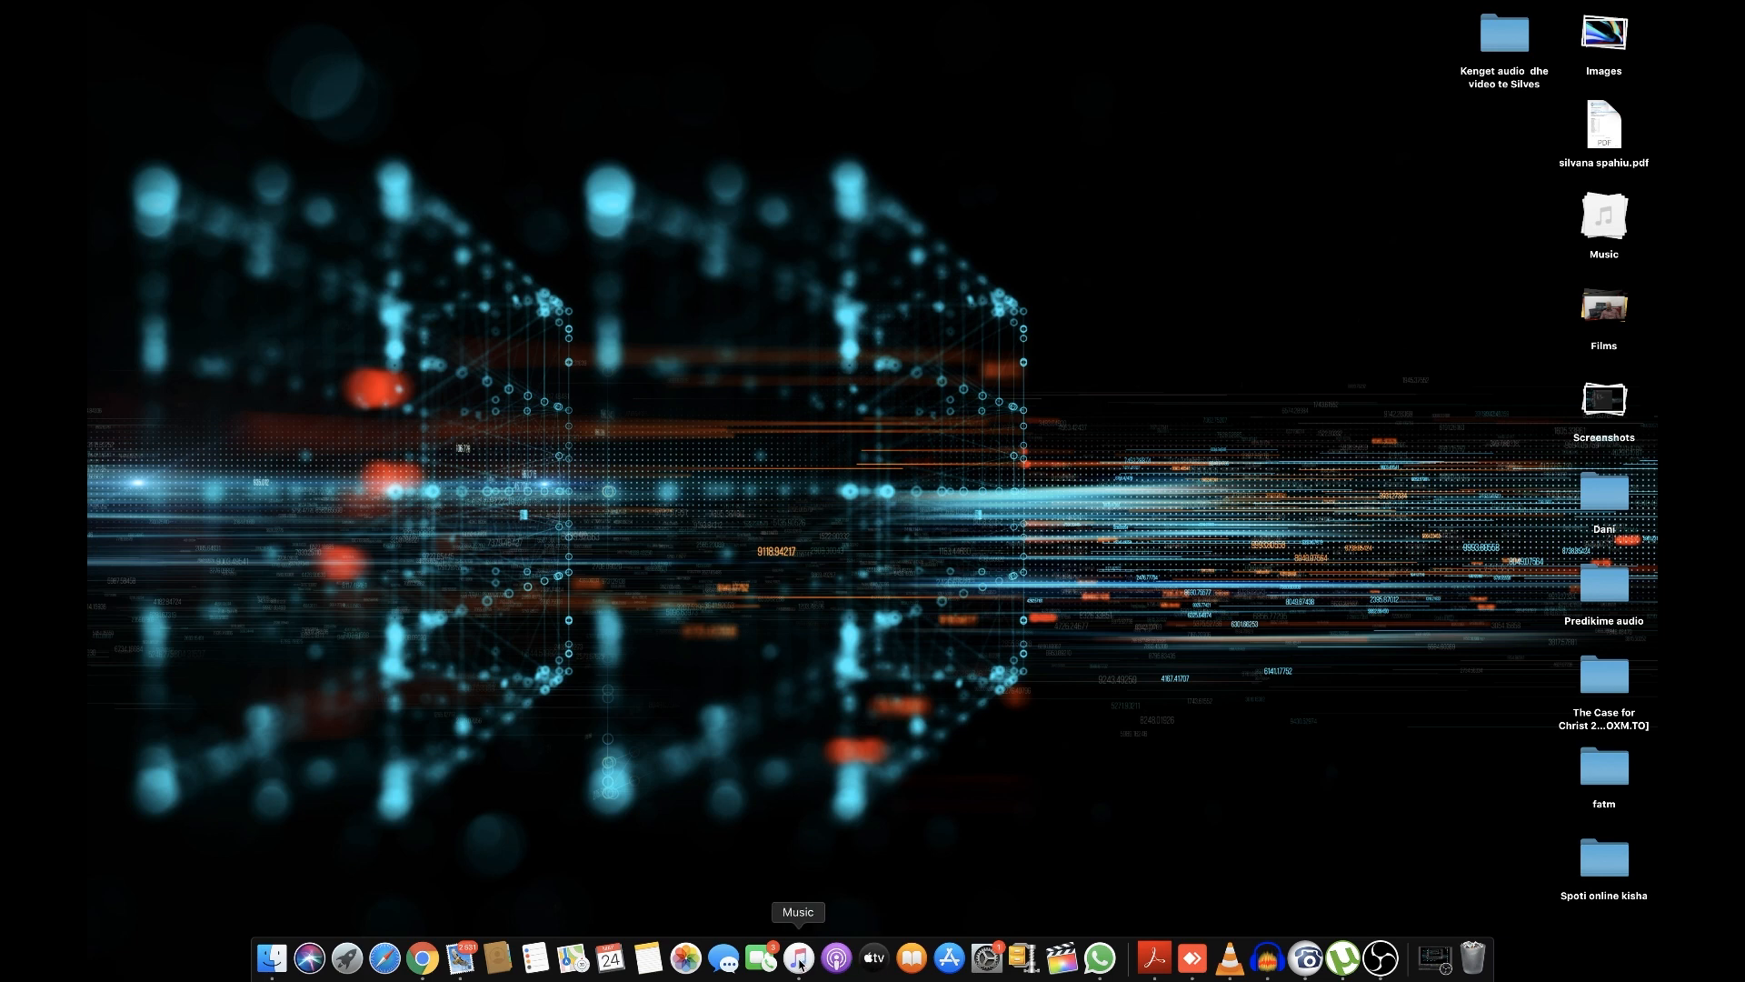
Step: Sign out of the Music account via the Account menu and close Music
click(798, 957)
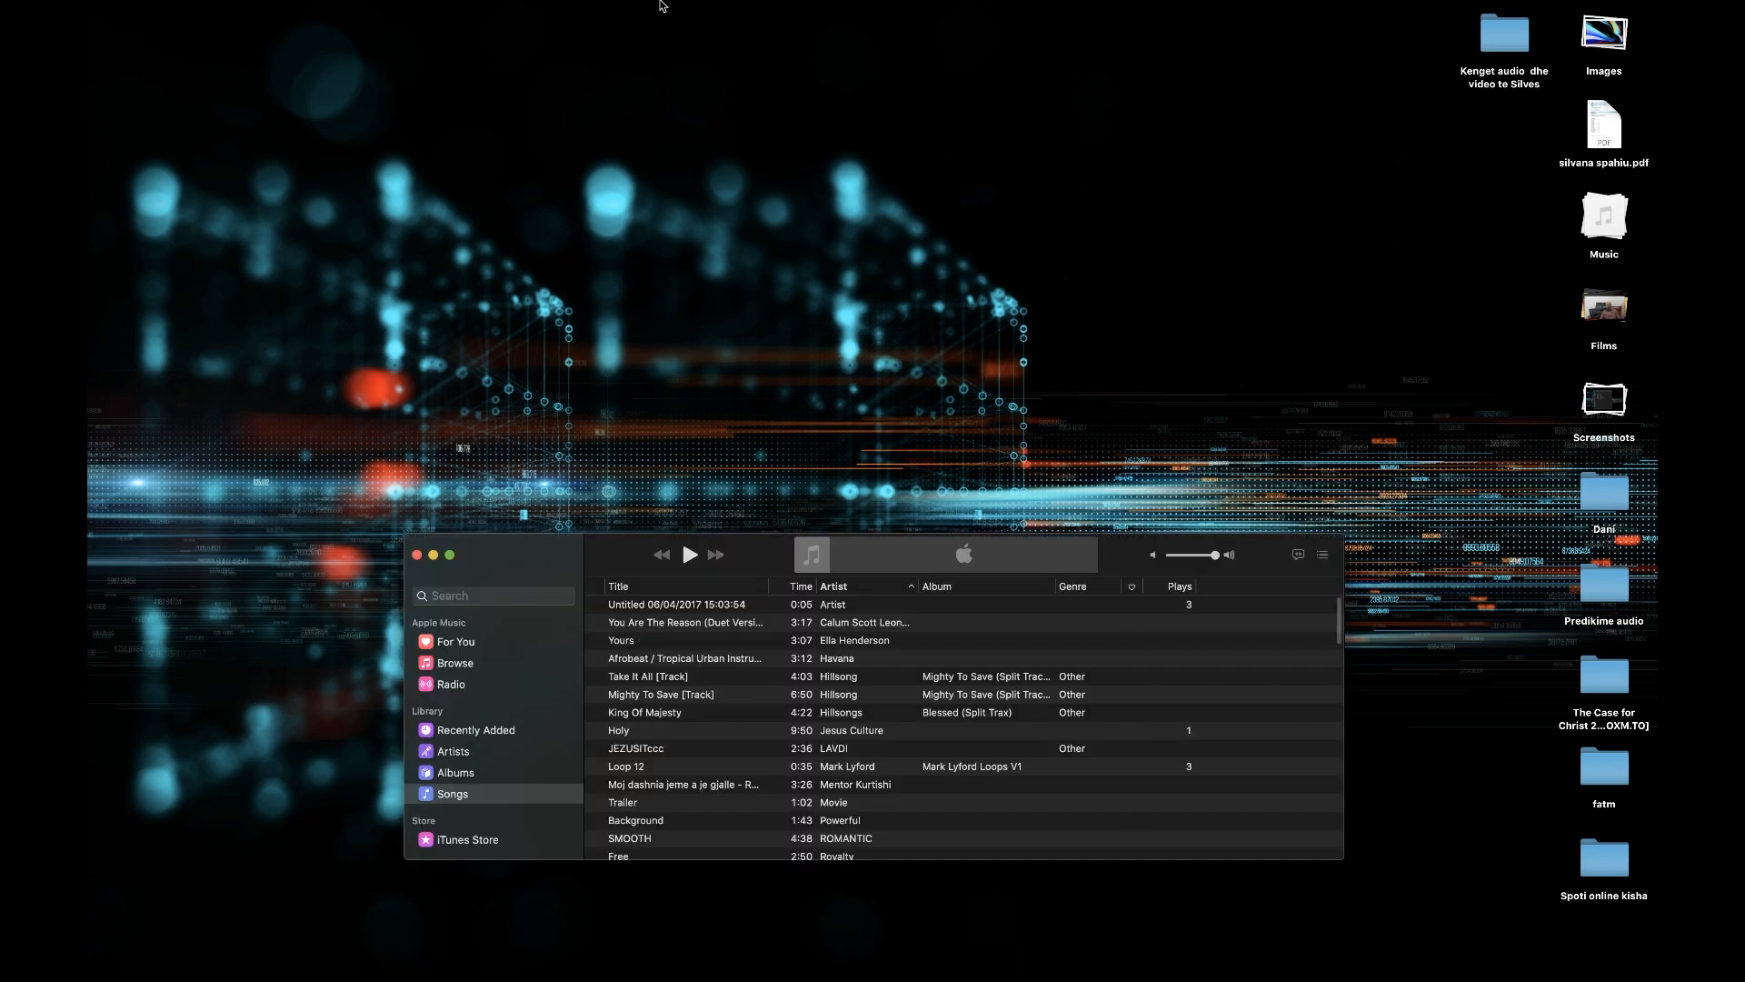
click(413, 9)
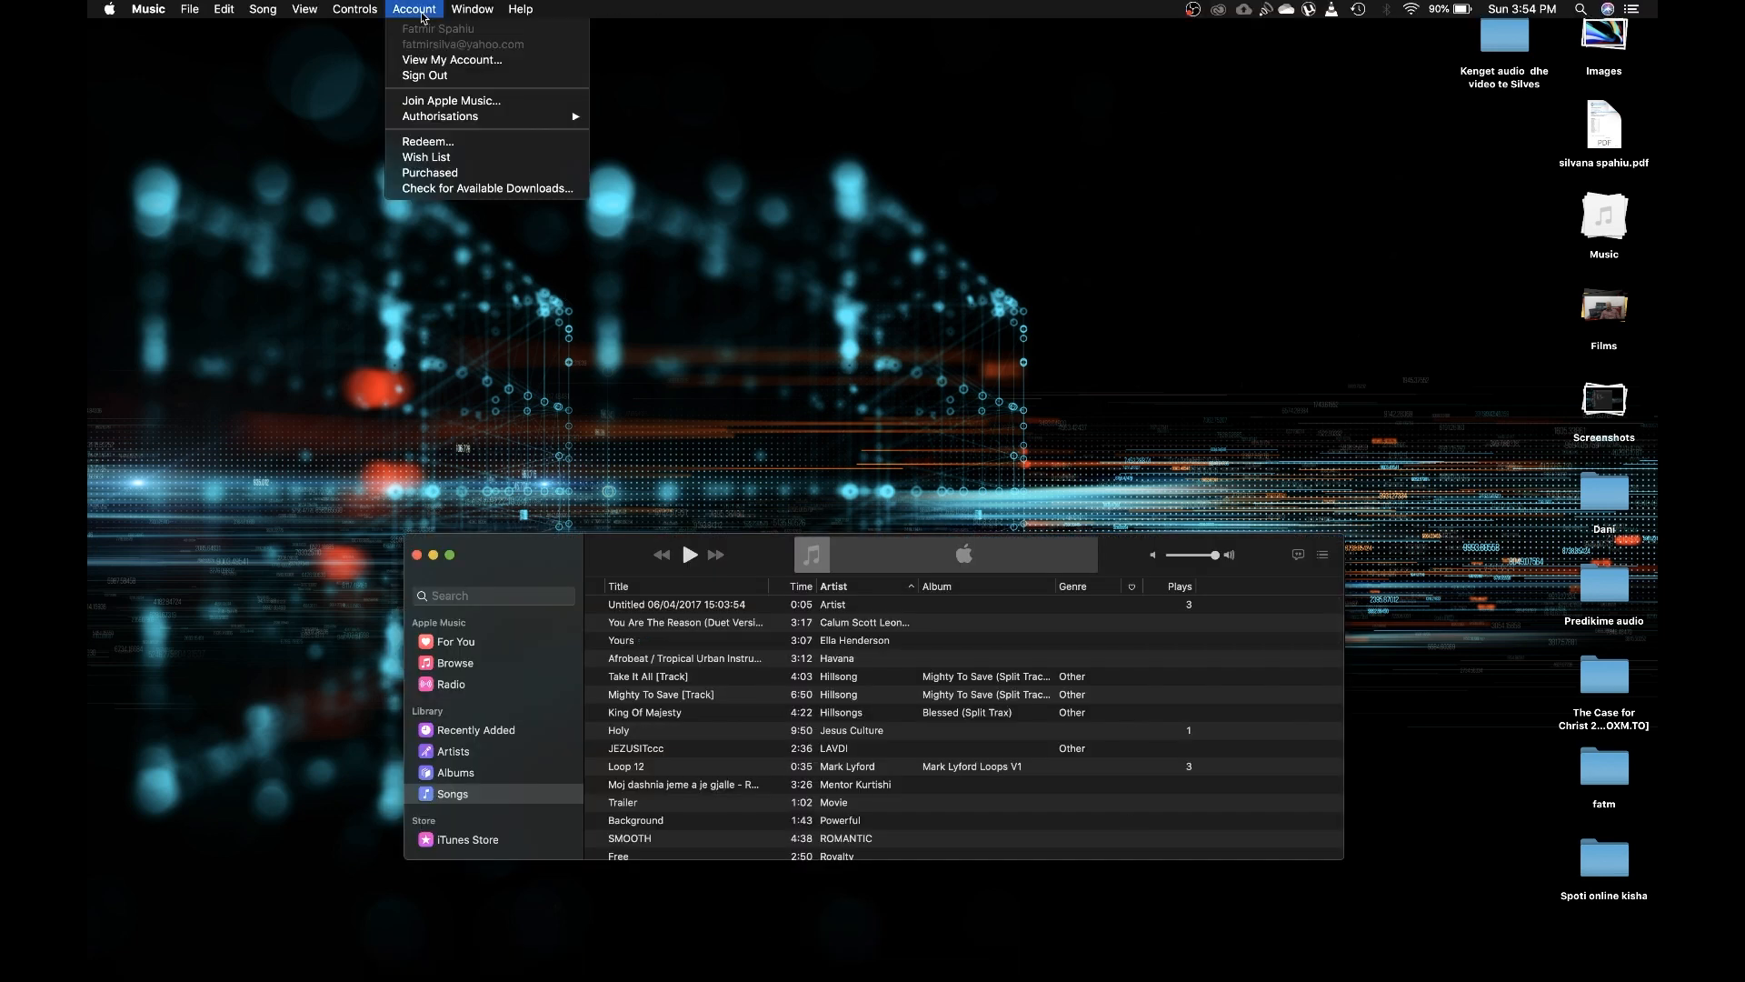
mouse_move(425, 75)
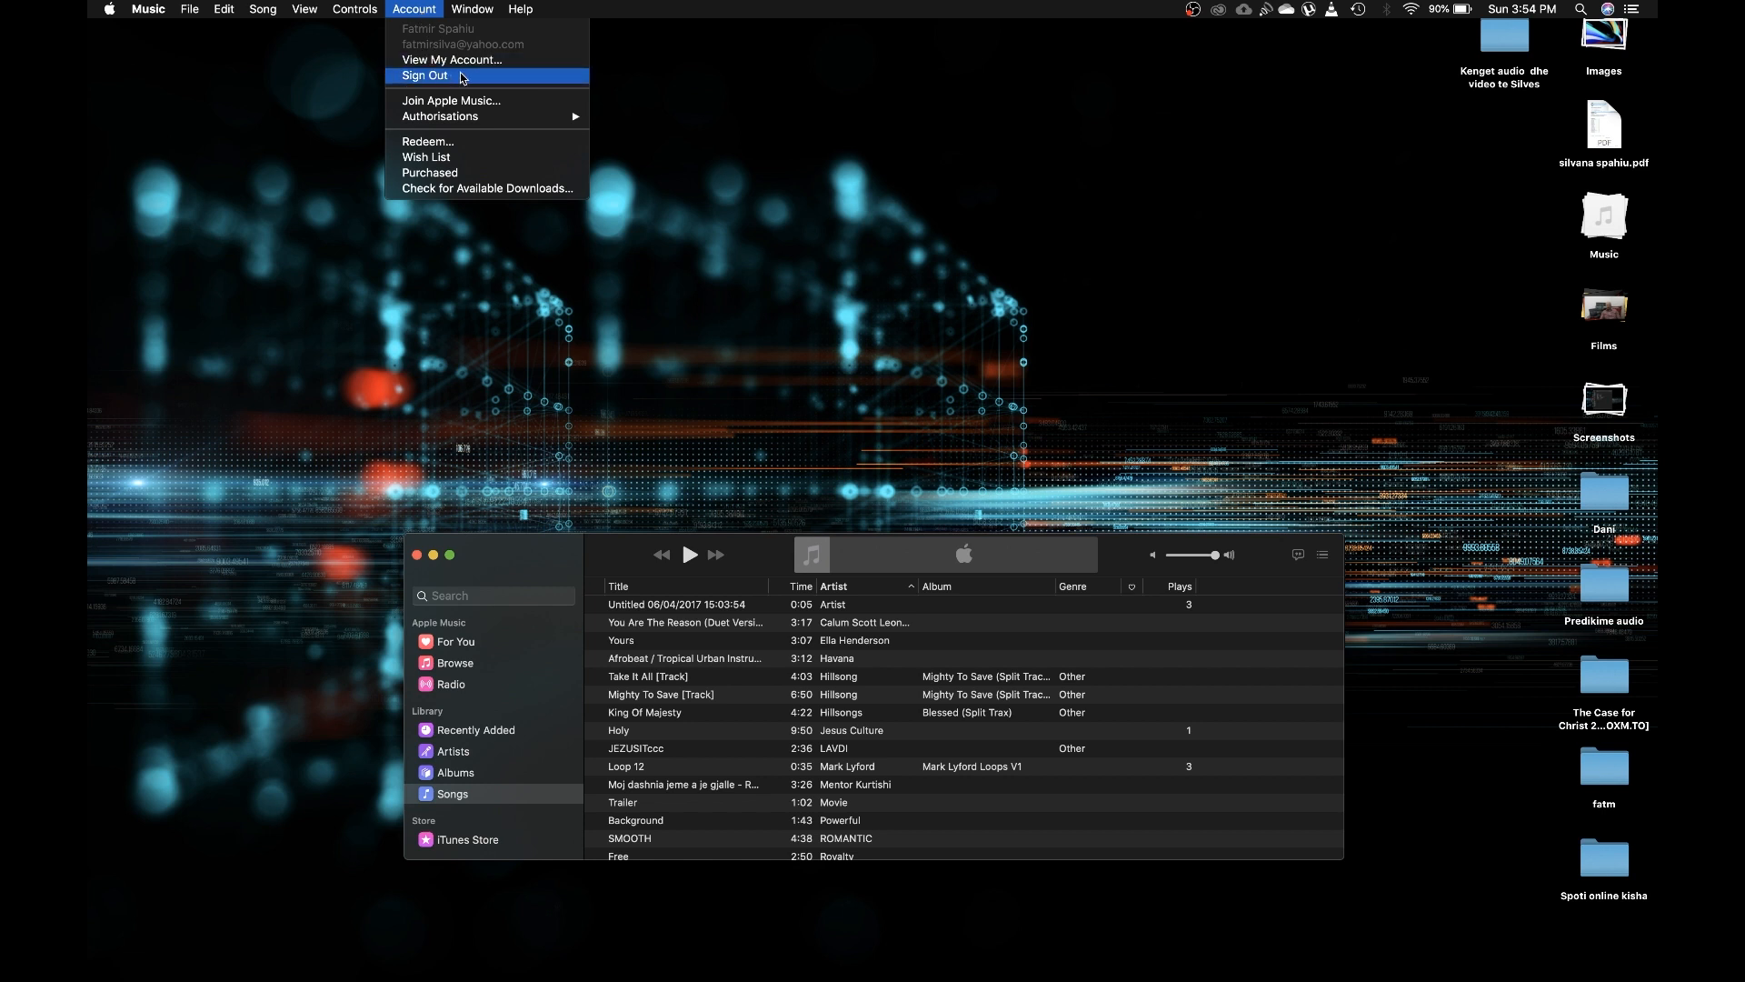
click(424, 76)
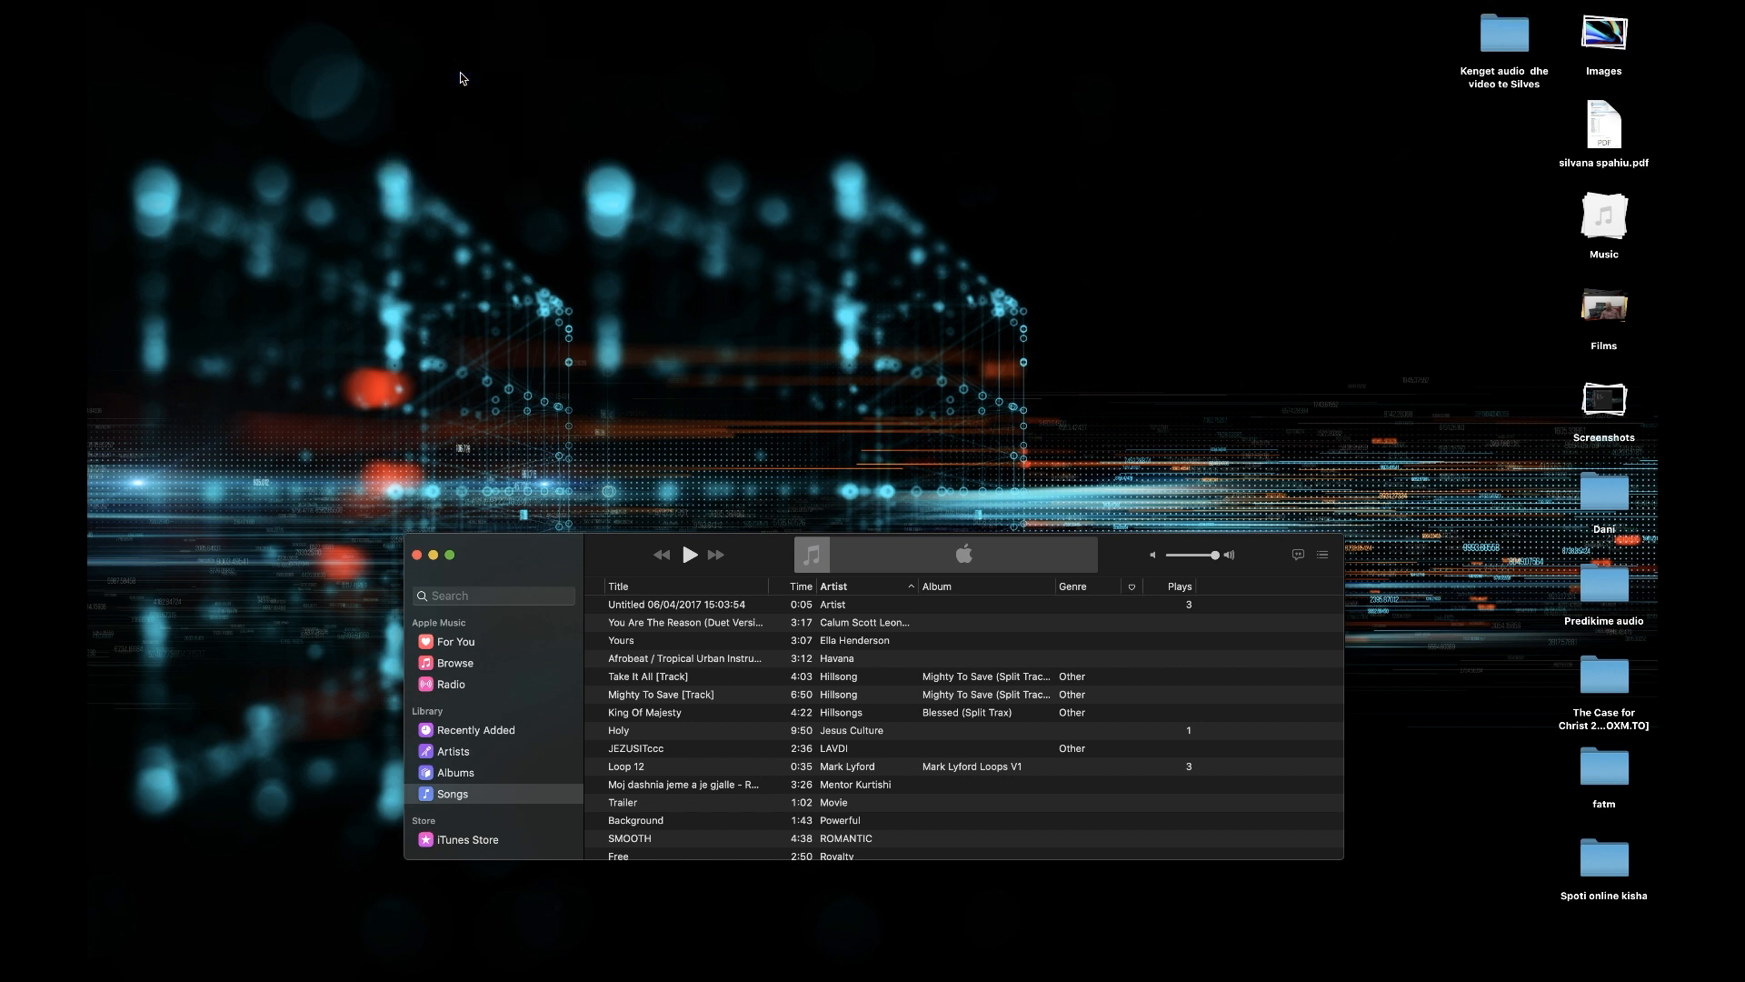
click(355, 10)
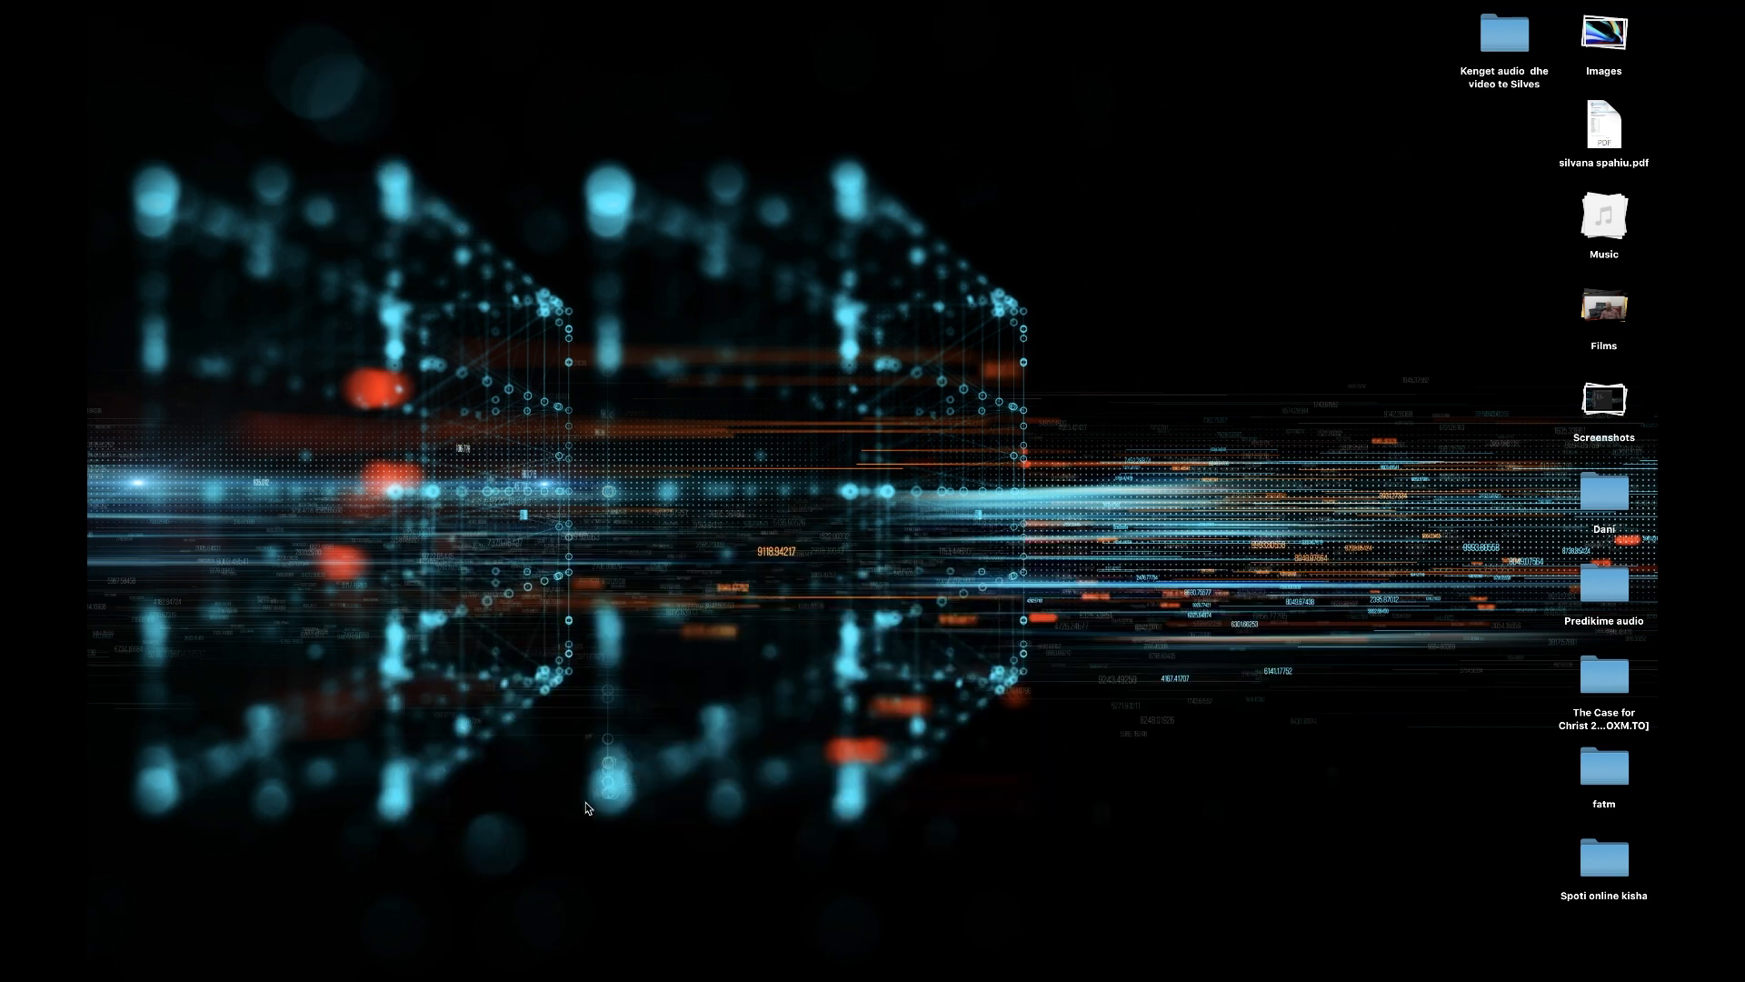
mouse_move(567, 943)
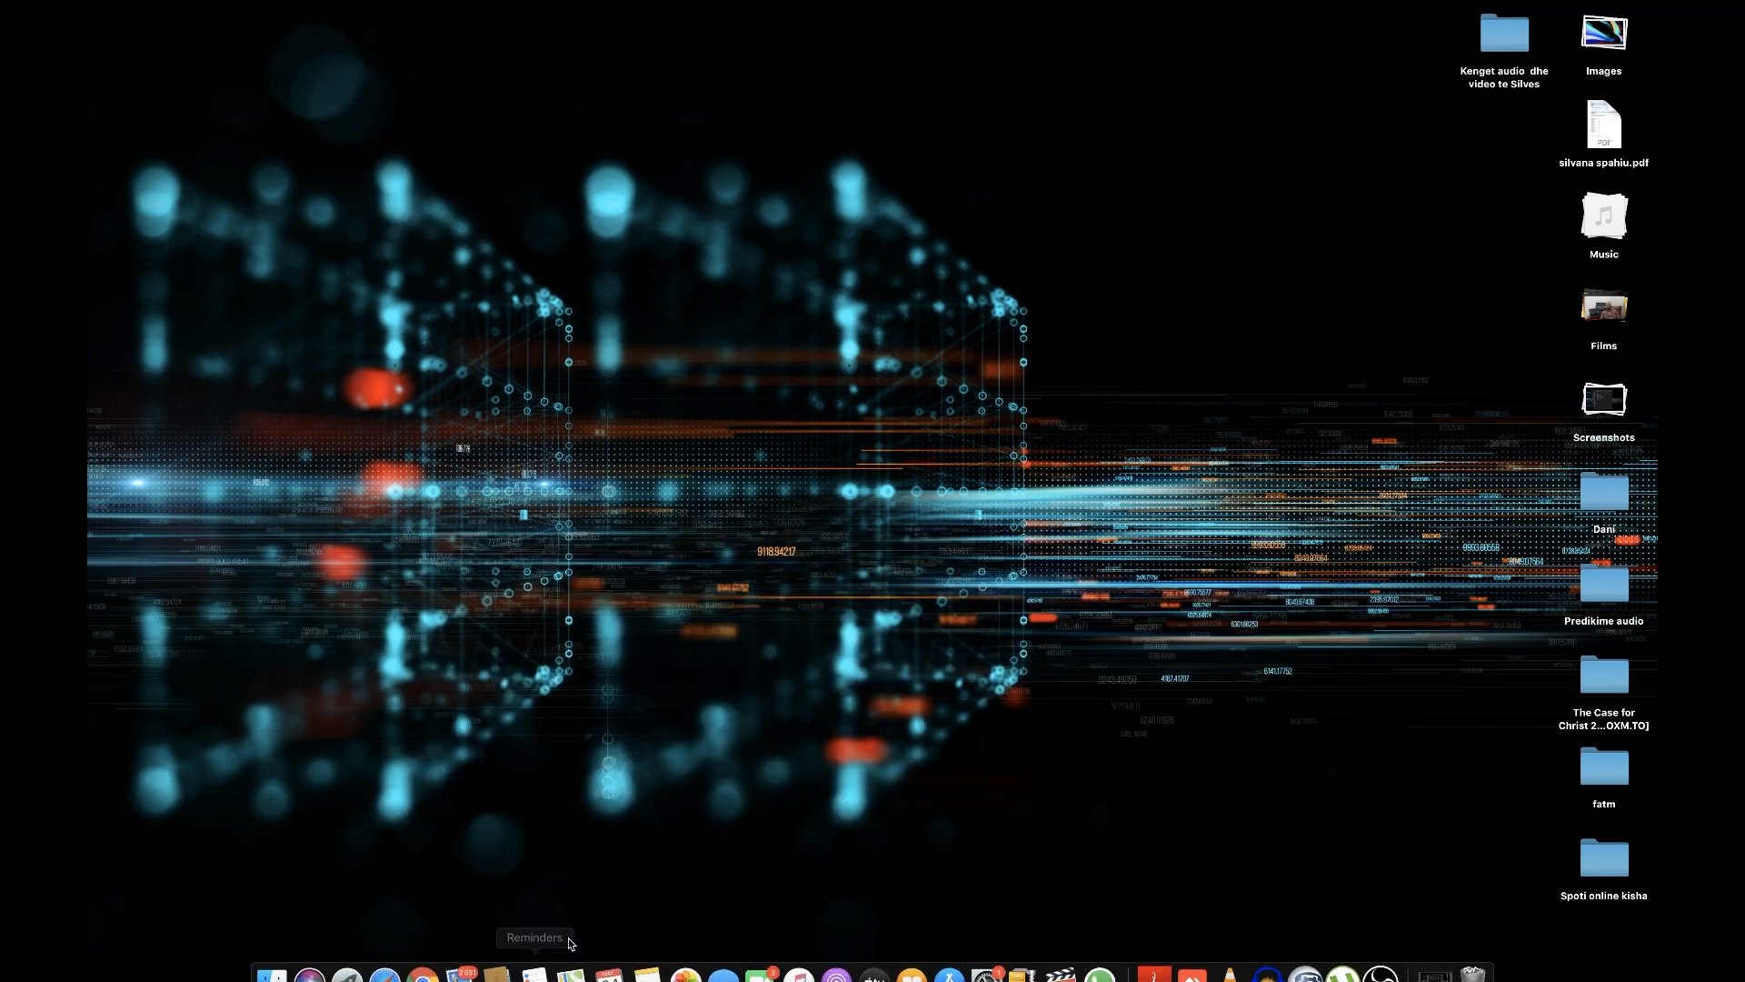
mouse_move(723, 957)
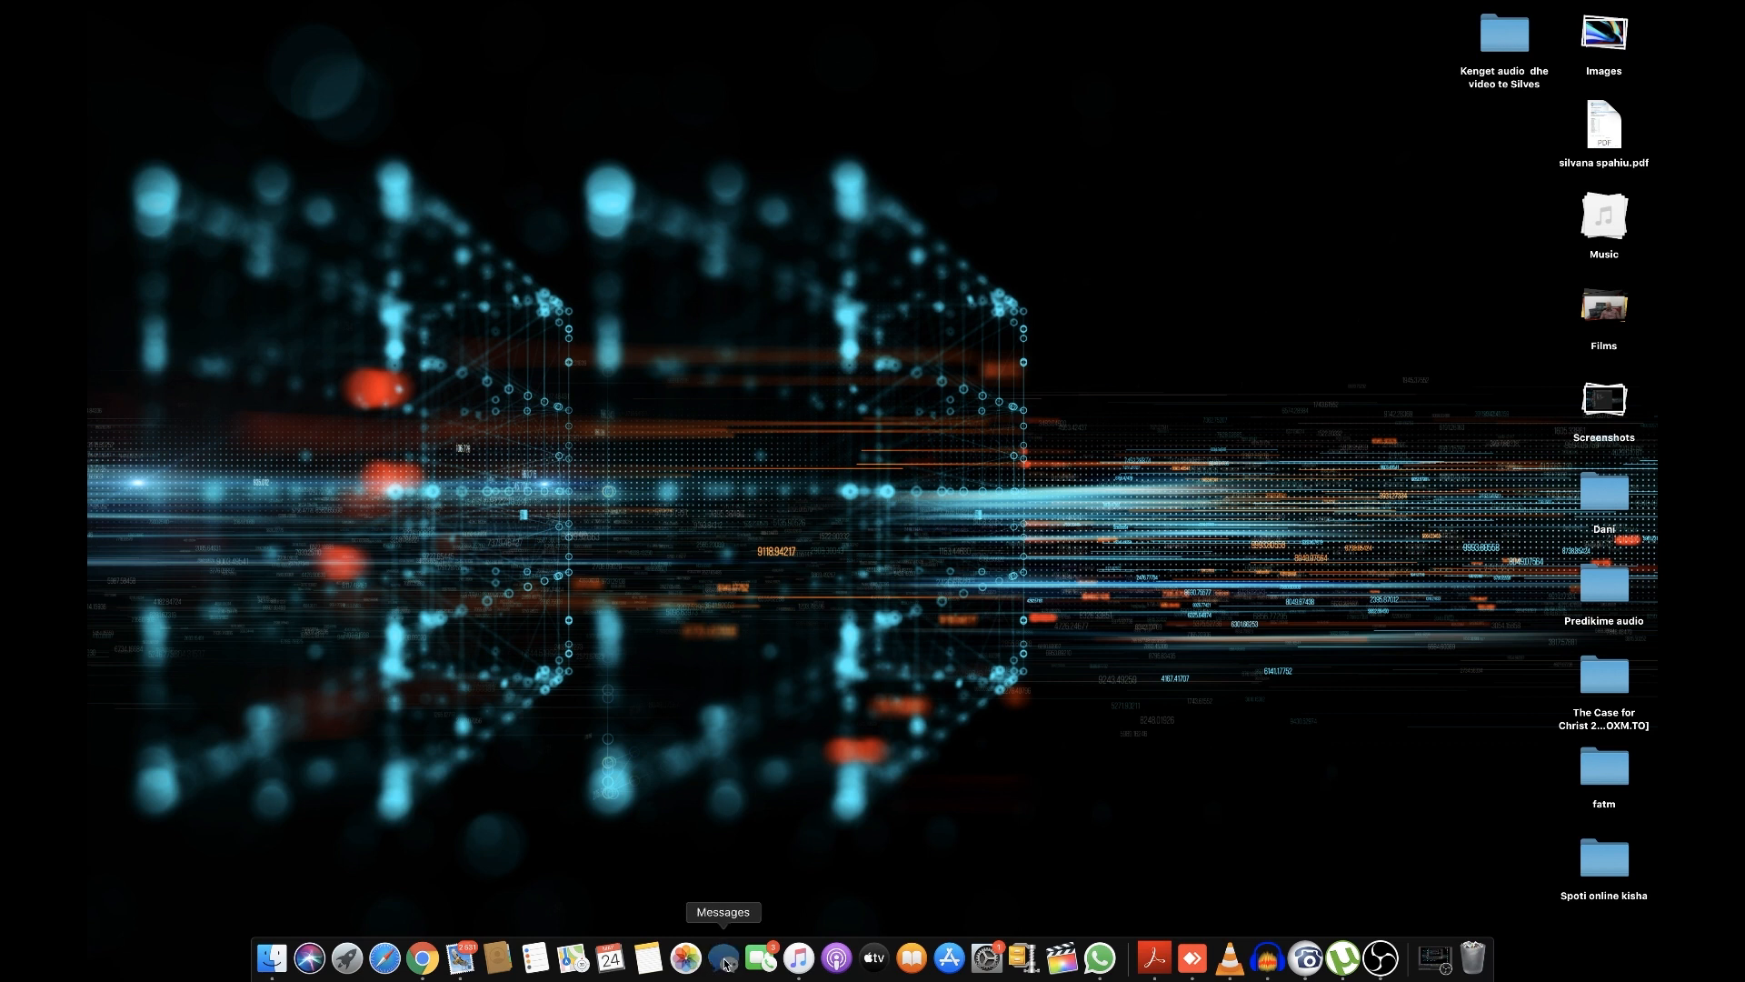
Step: Sign out of iMessage in Messages Preferences, confirm, and close the preferences window
click(159, 9)
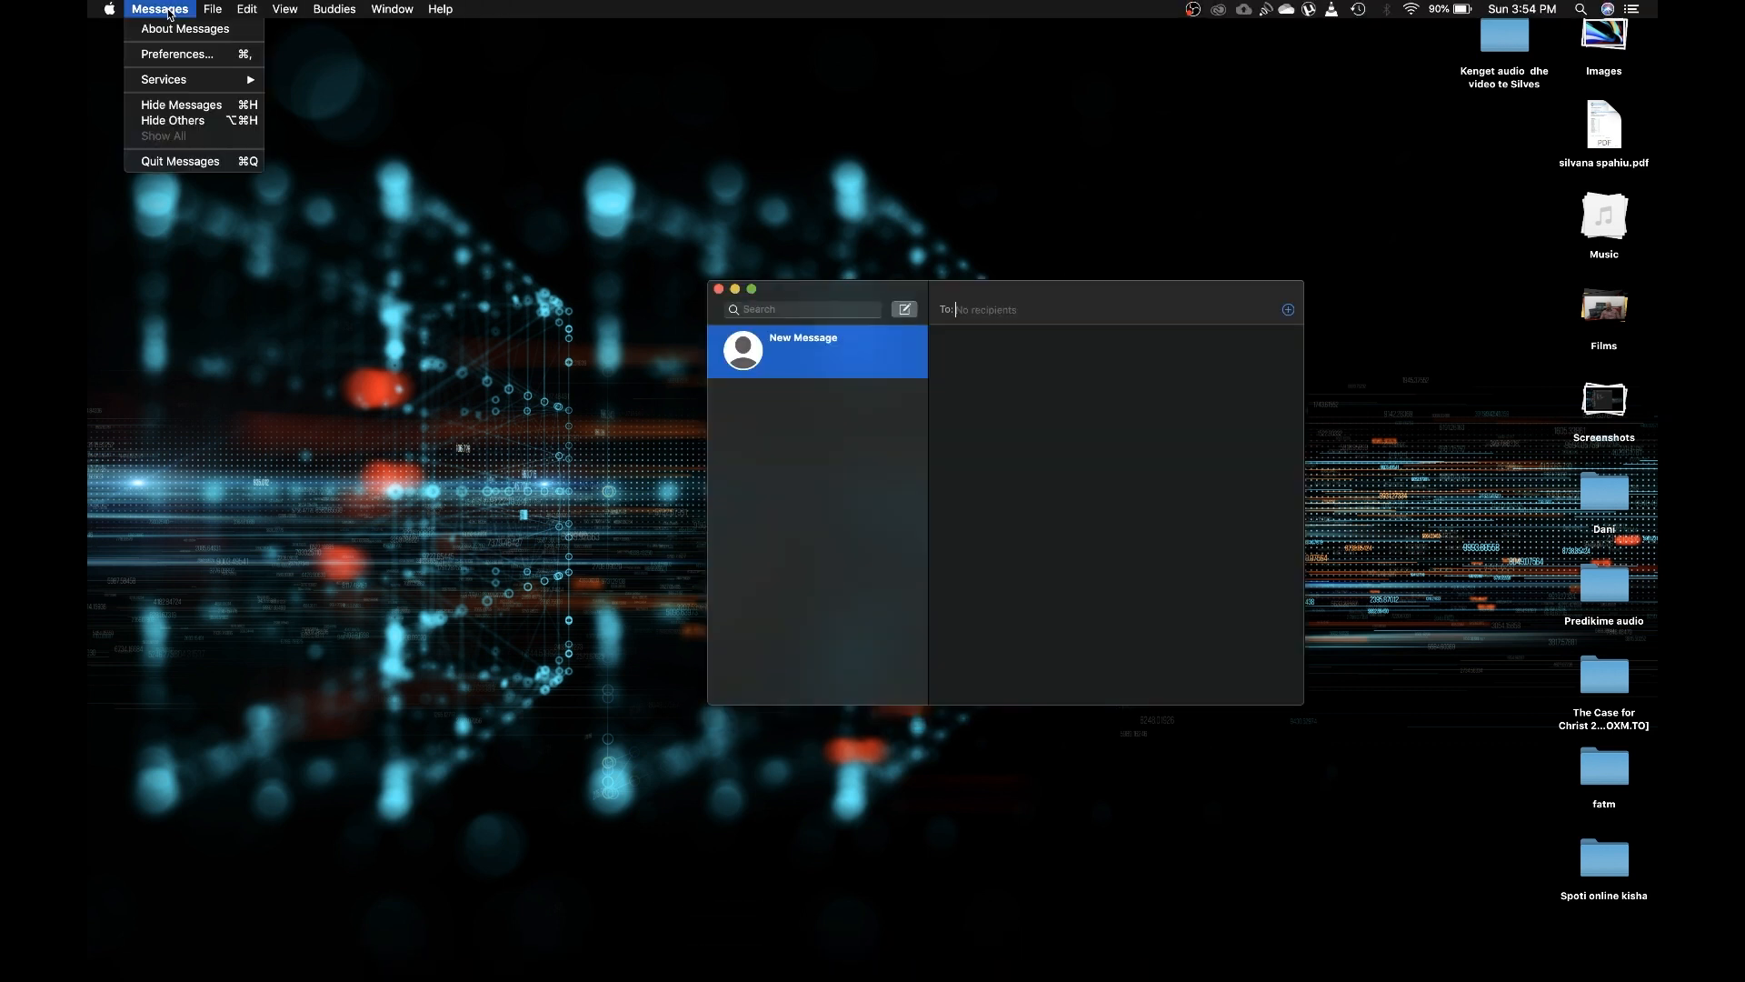
click(175, 63)
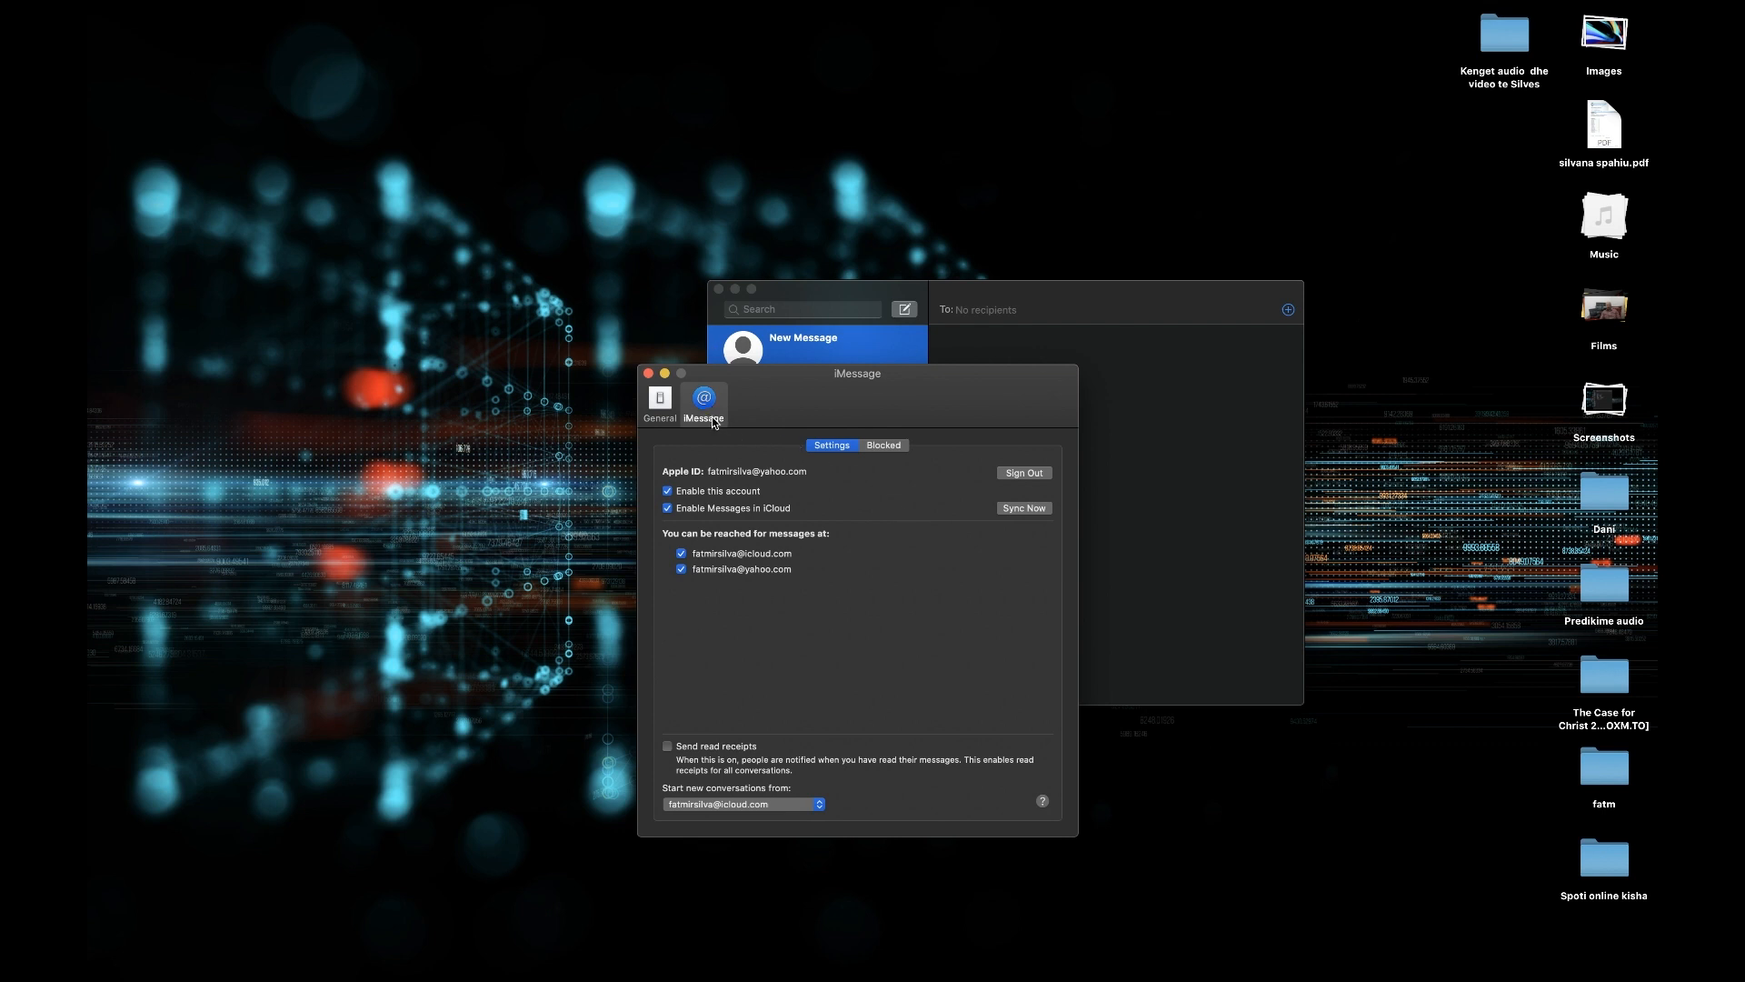
mouse_move(951, 471)
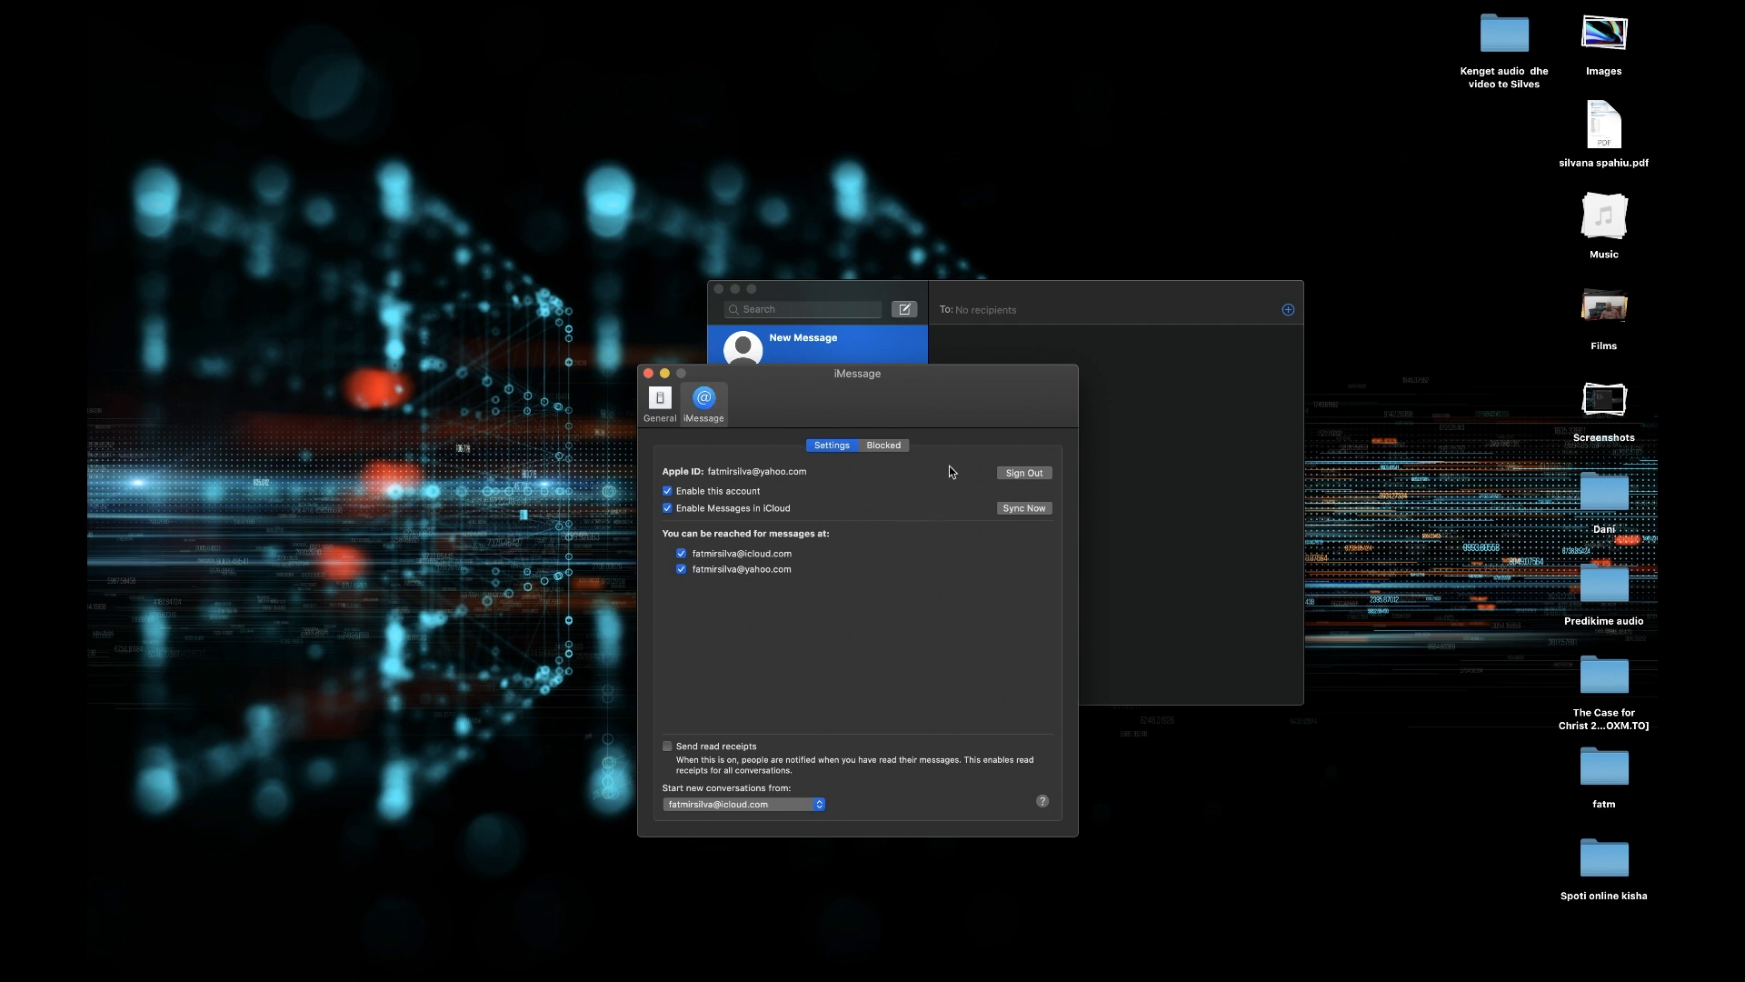
click(1020, 471)
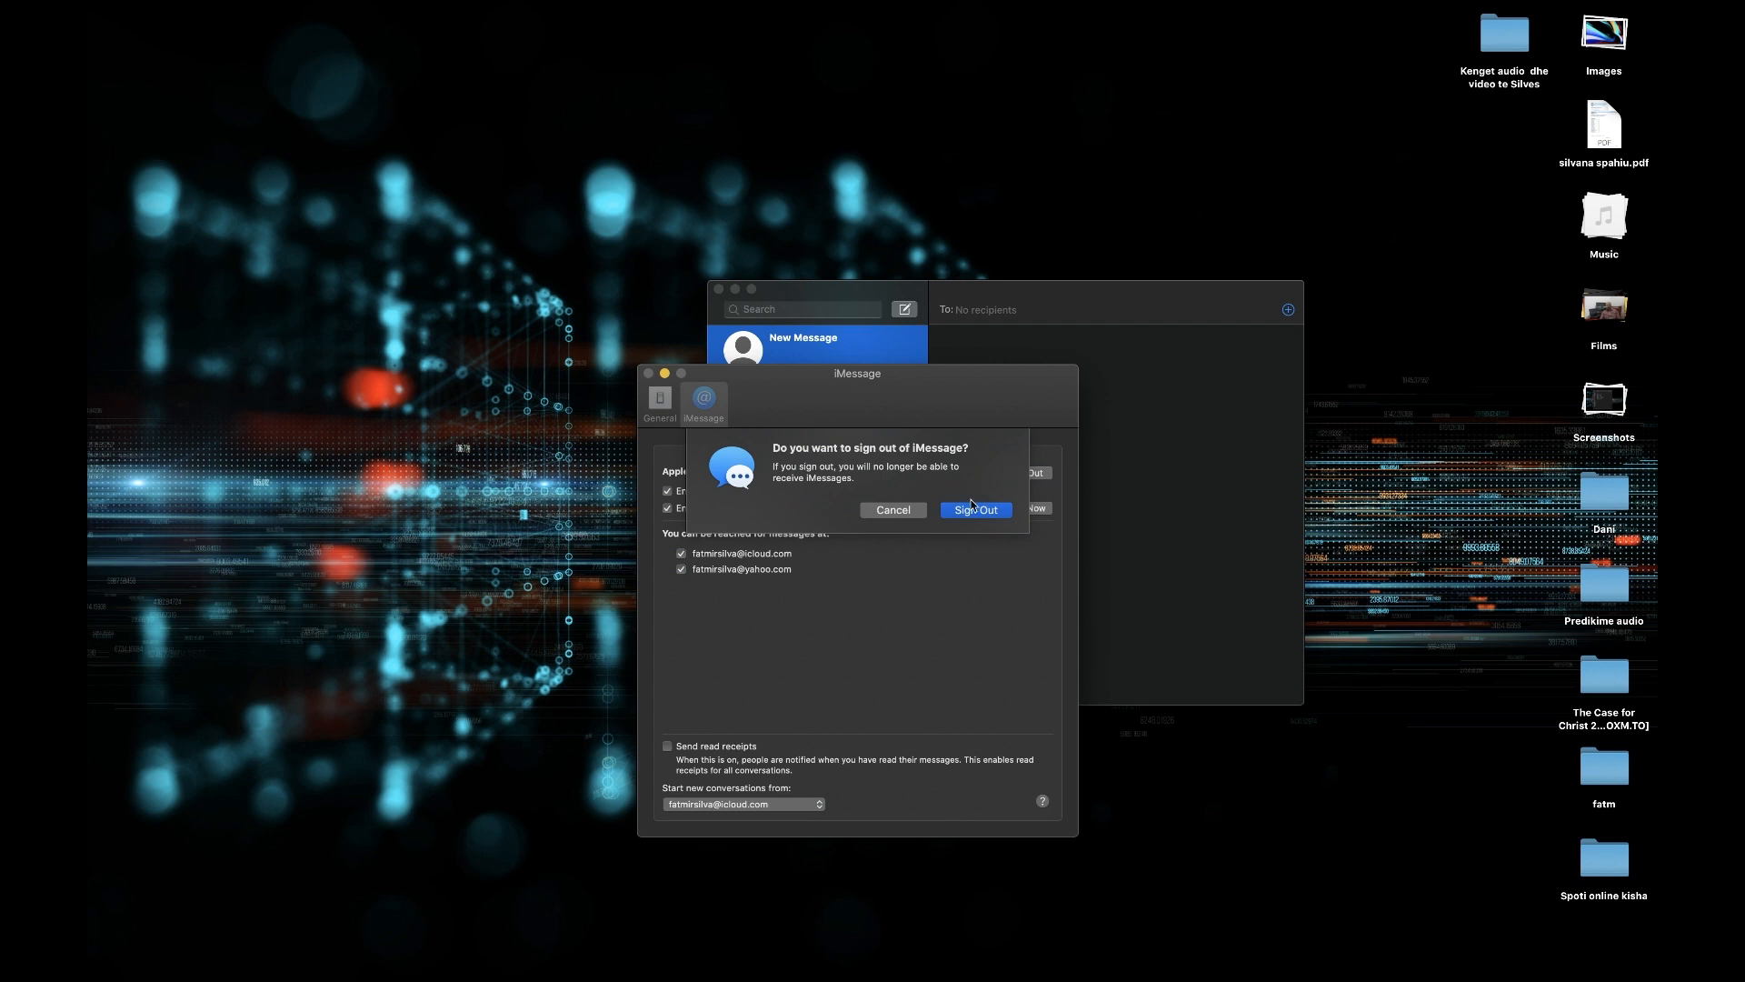
click(973, 510)
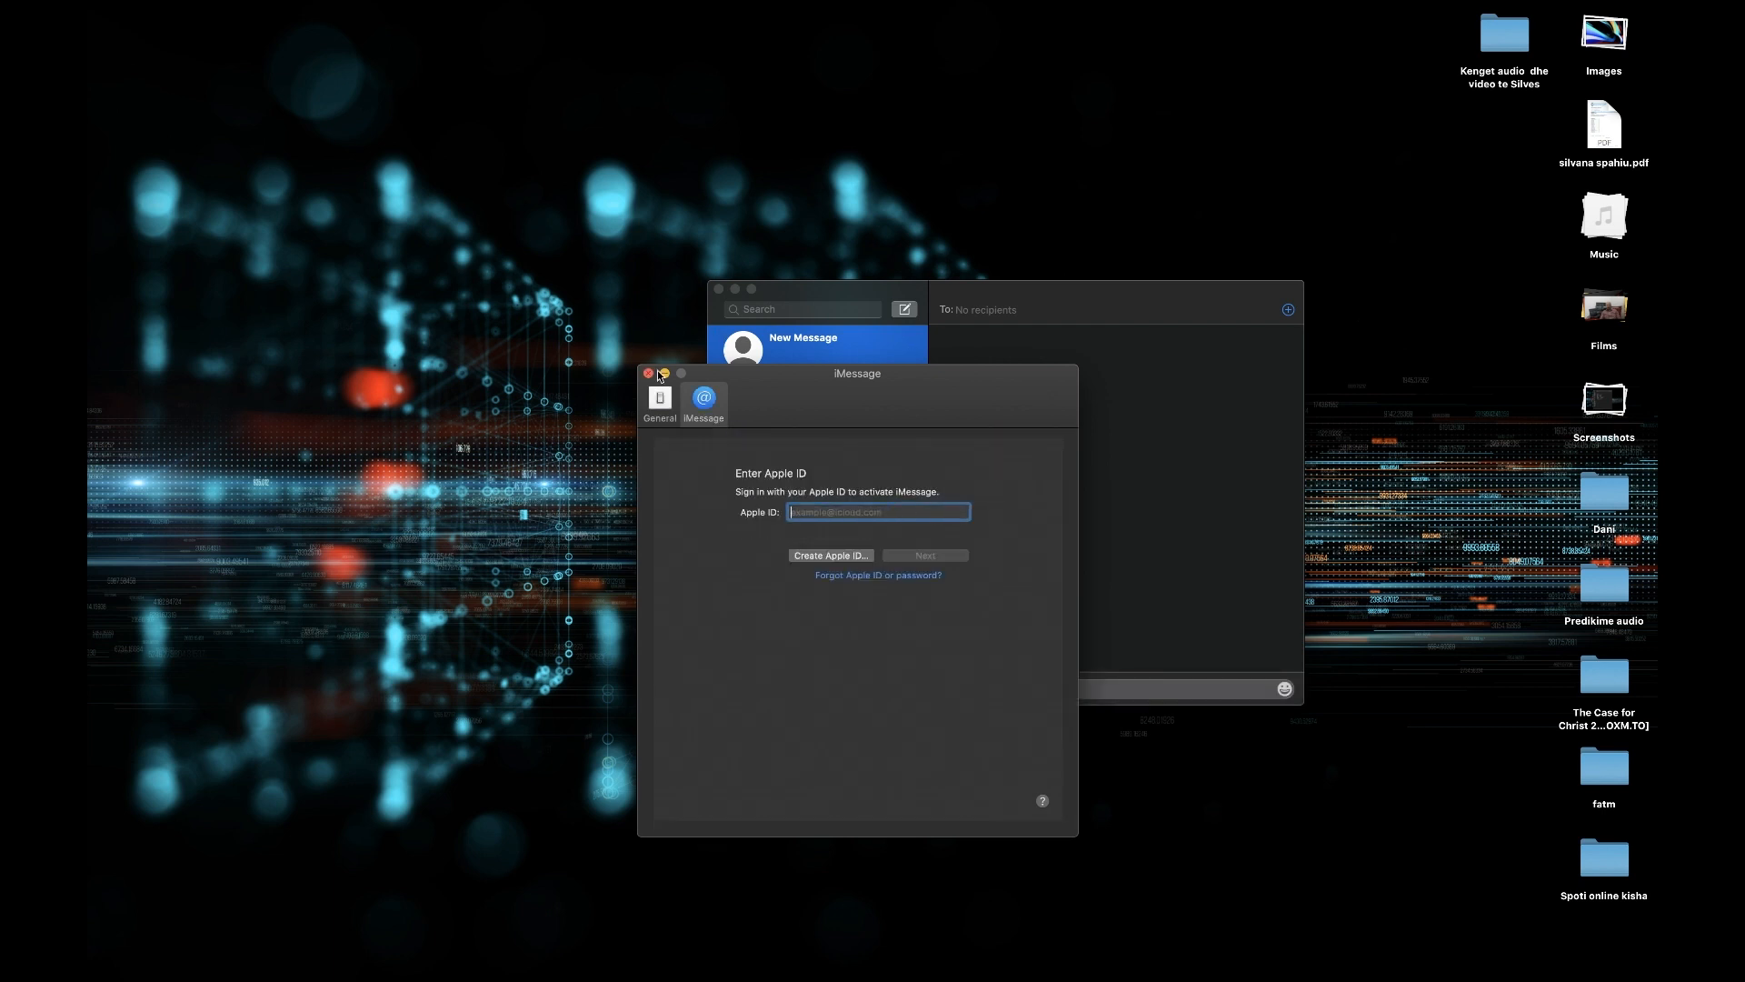
click(649, 373)
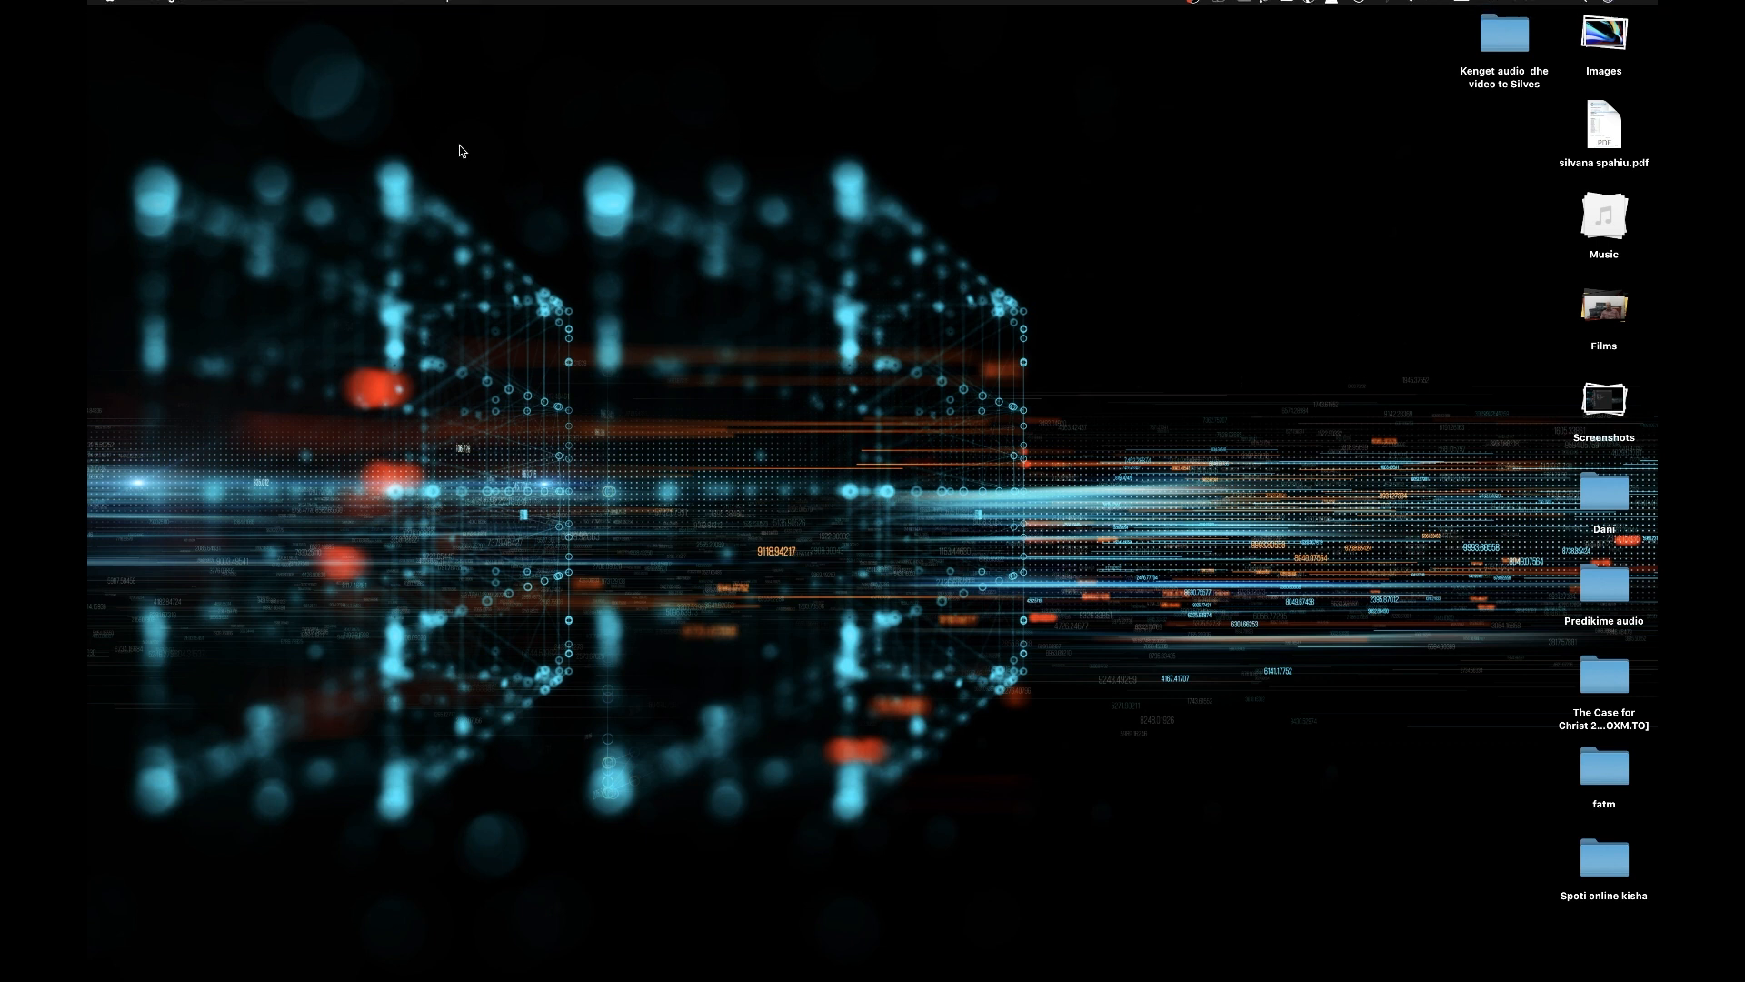
mouse_move(1102, 957)
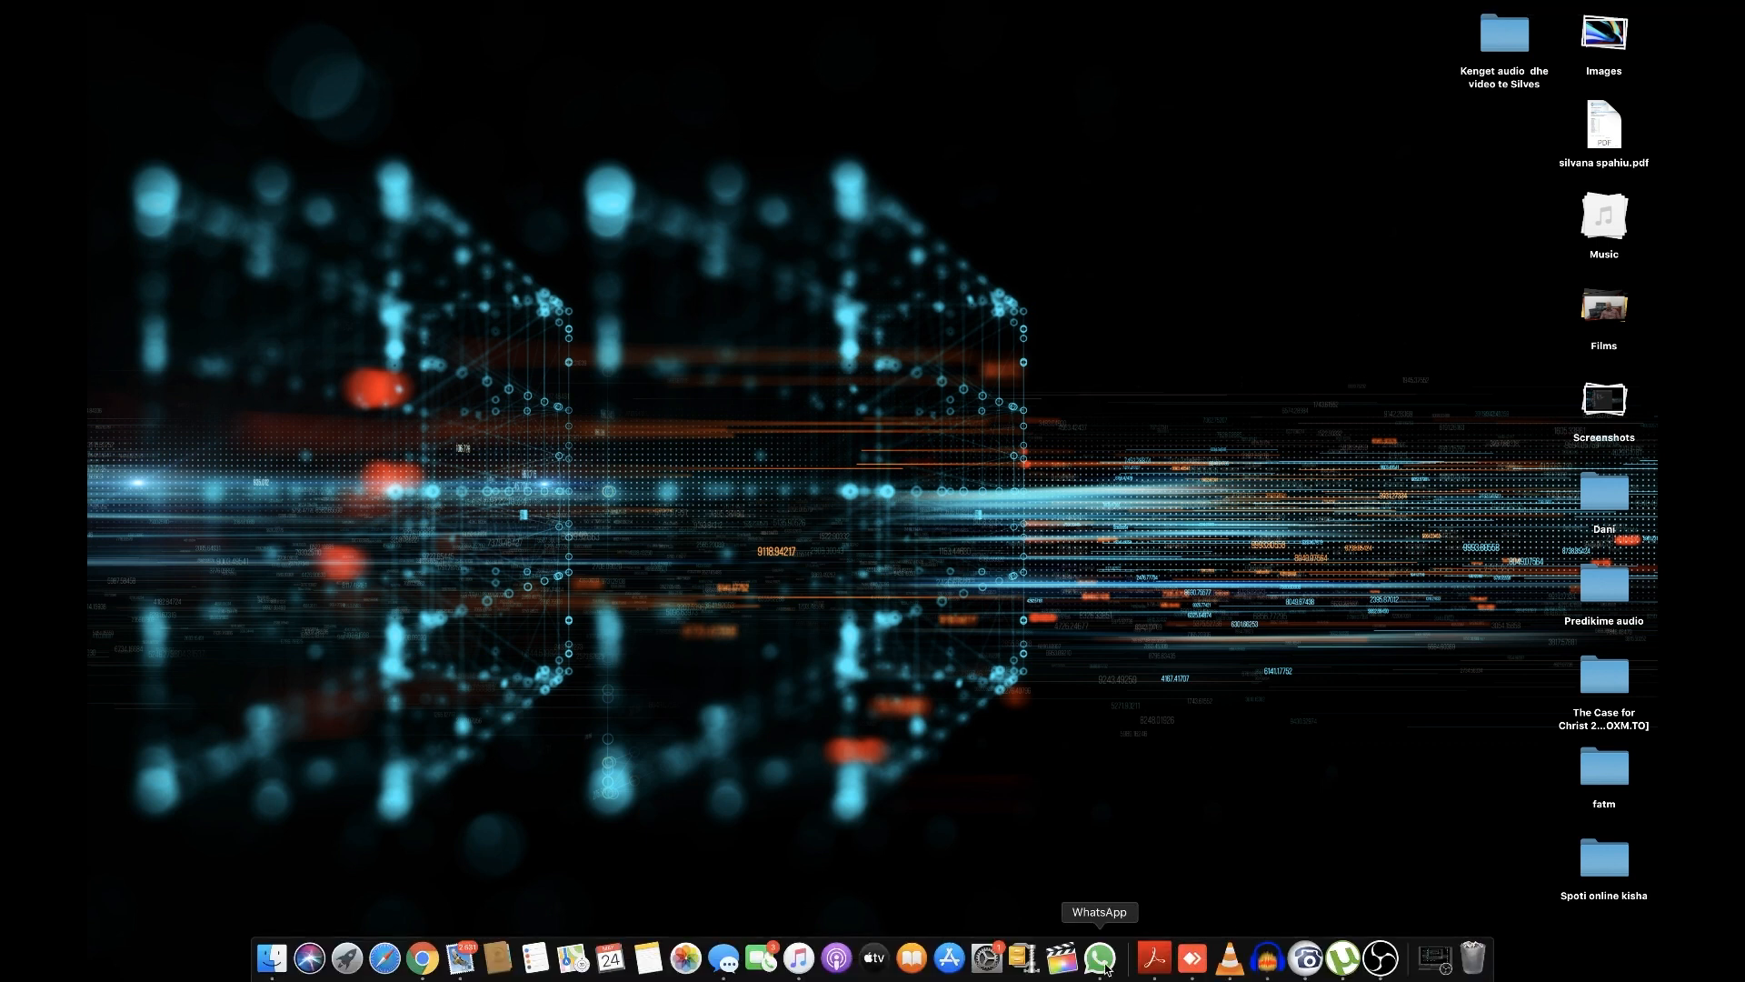
mouse_move(983, 957)
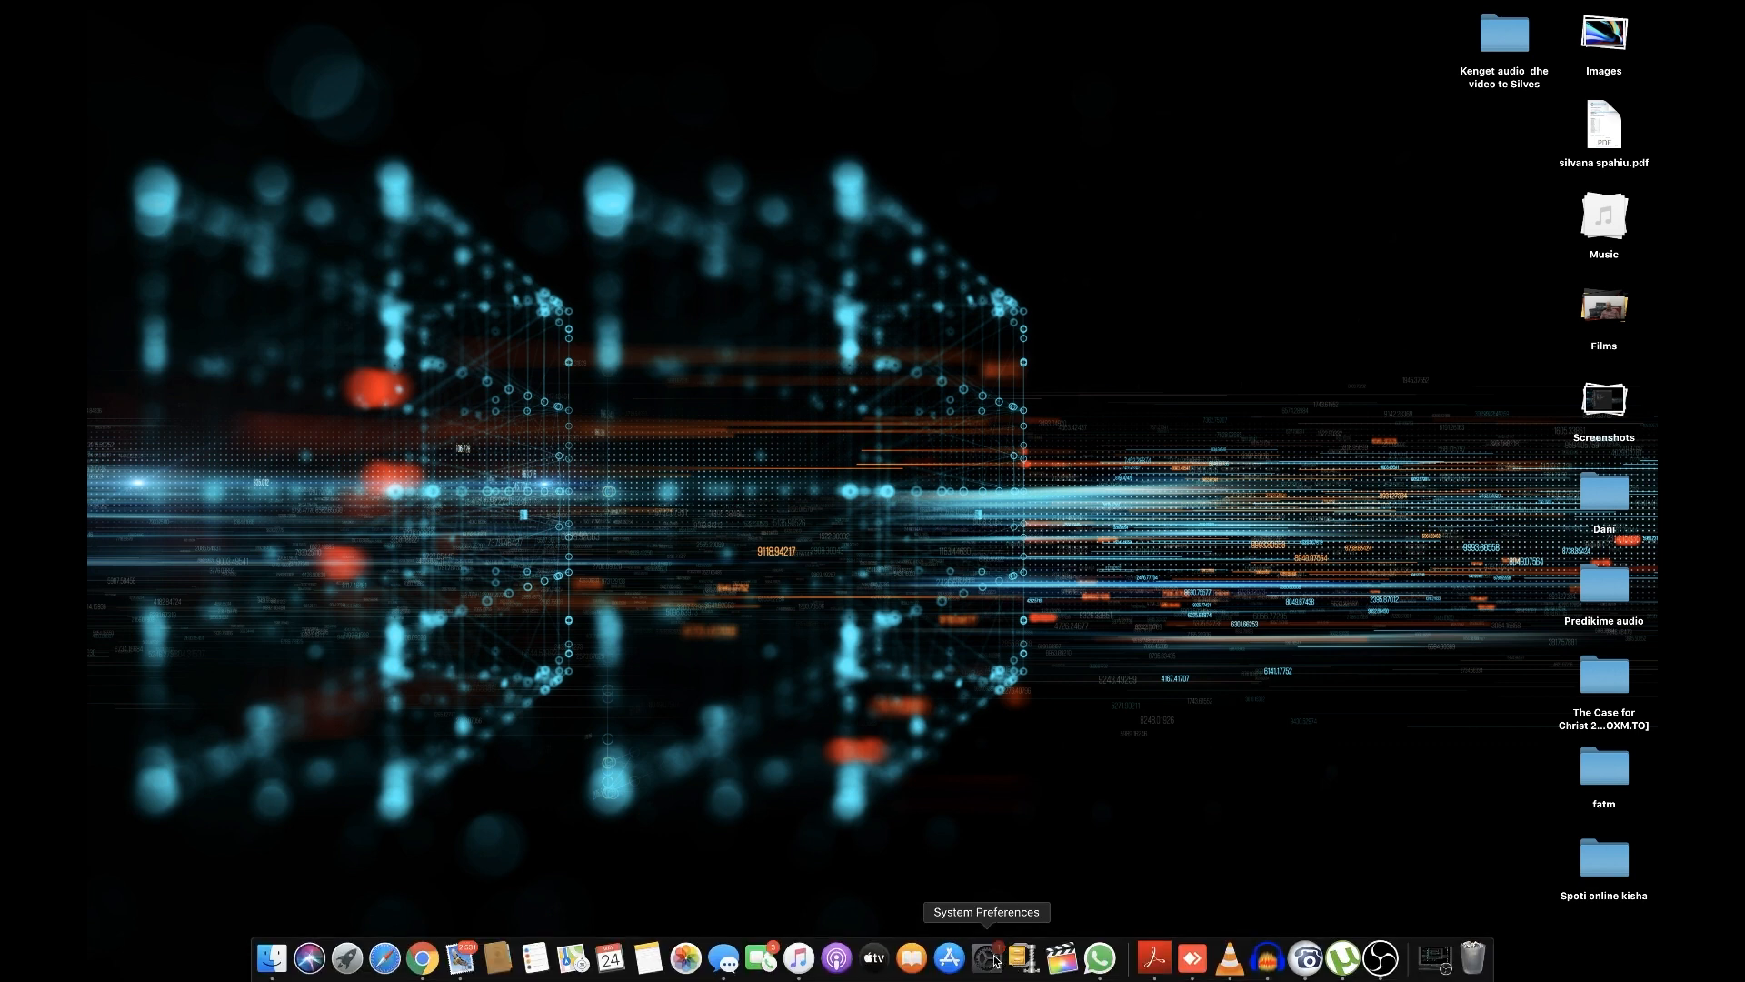
Step: Open the iCloud pane from a System Preferences search and dismiss the connection warning with Later
click(986, 957)
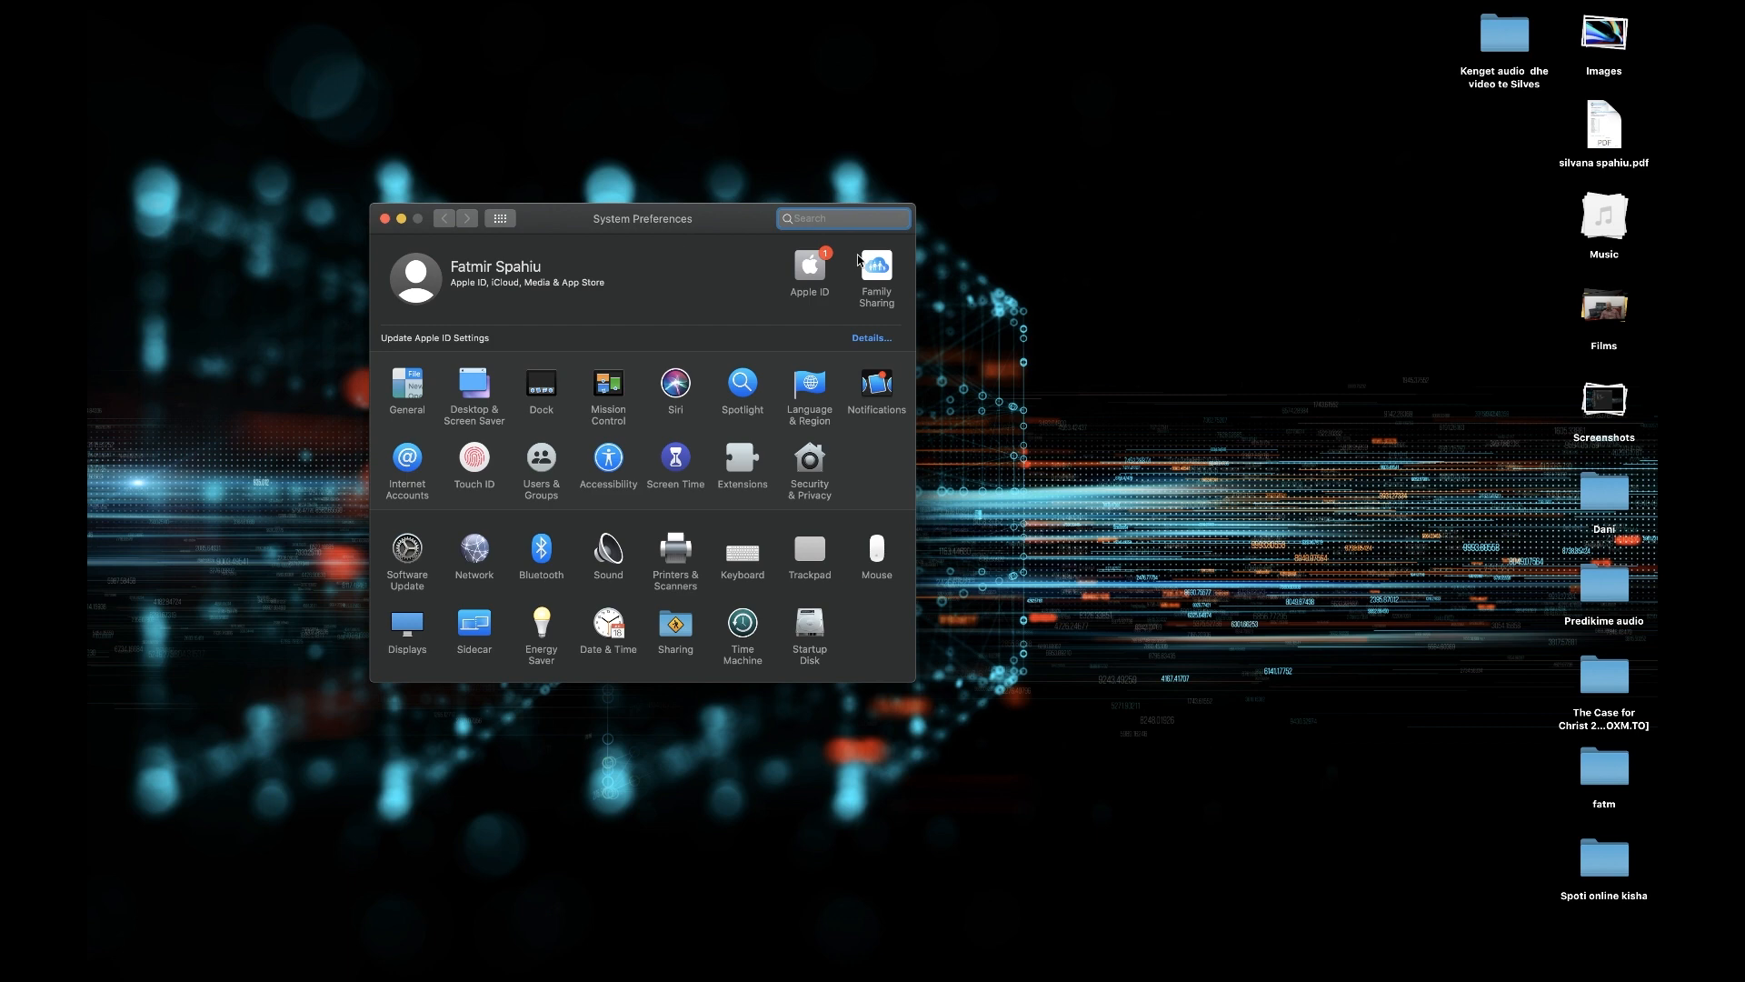
click(843, 217)
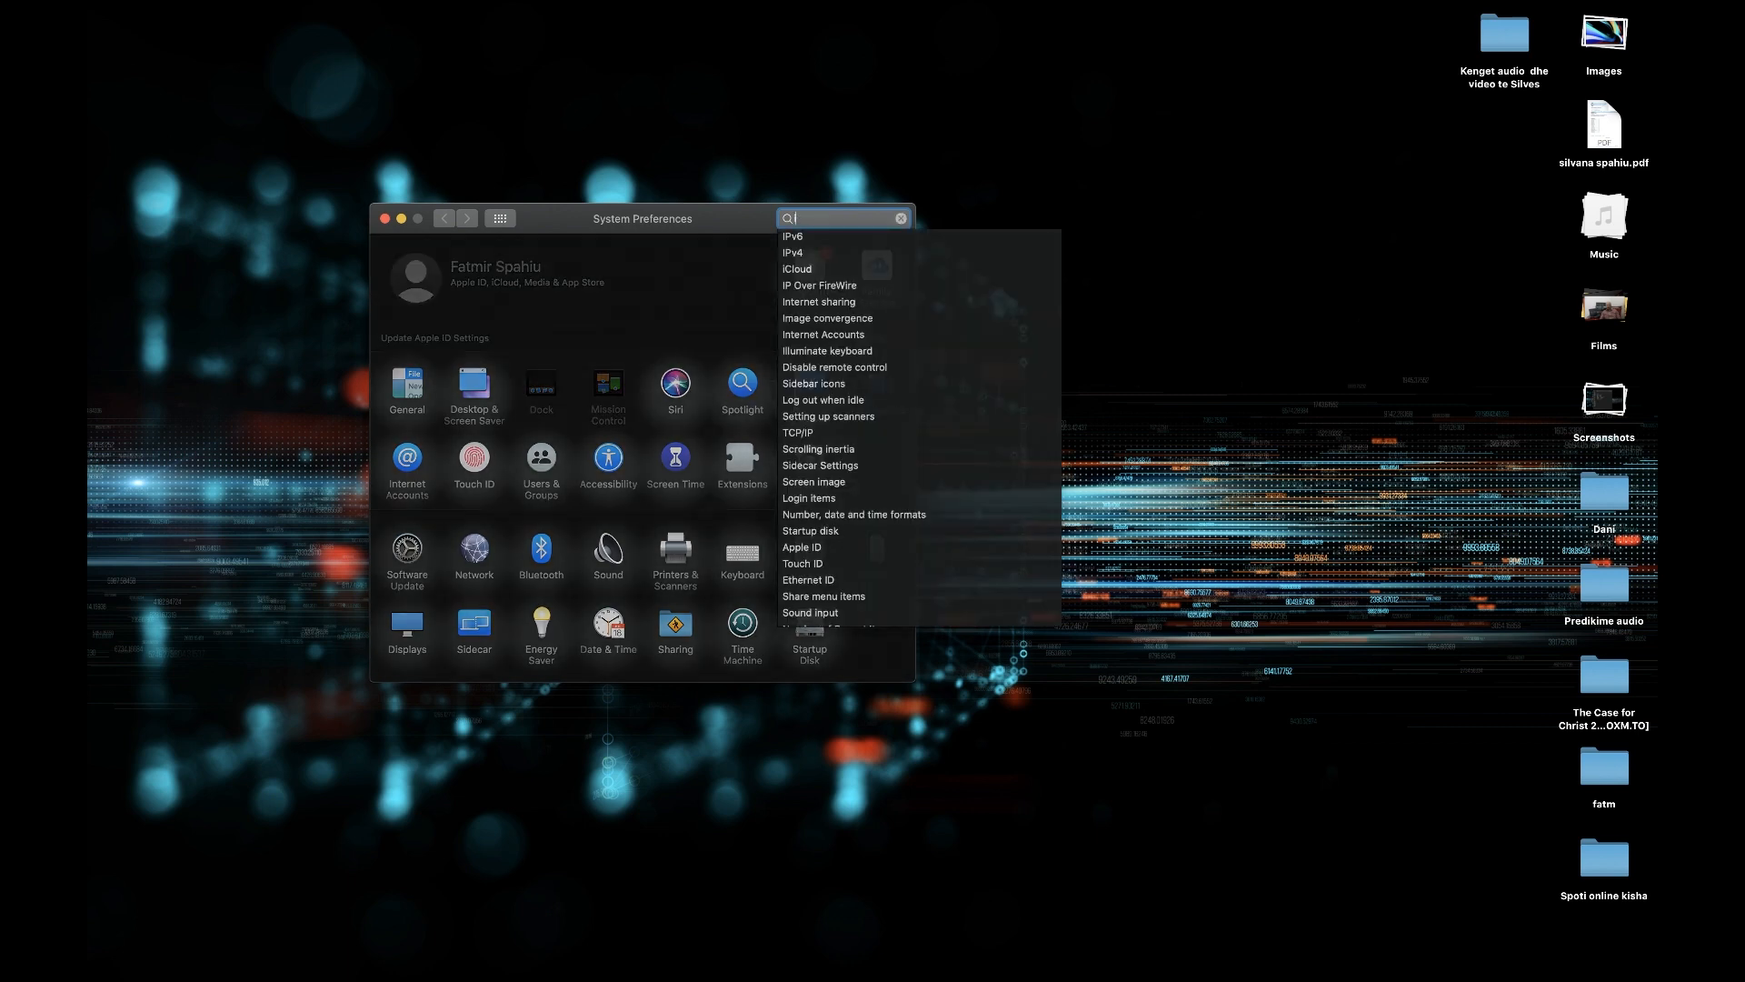
text(c)
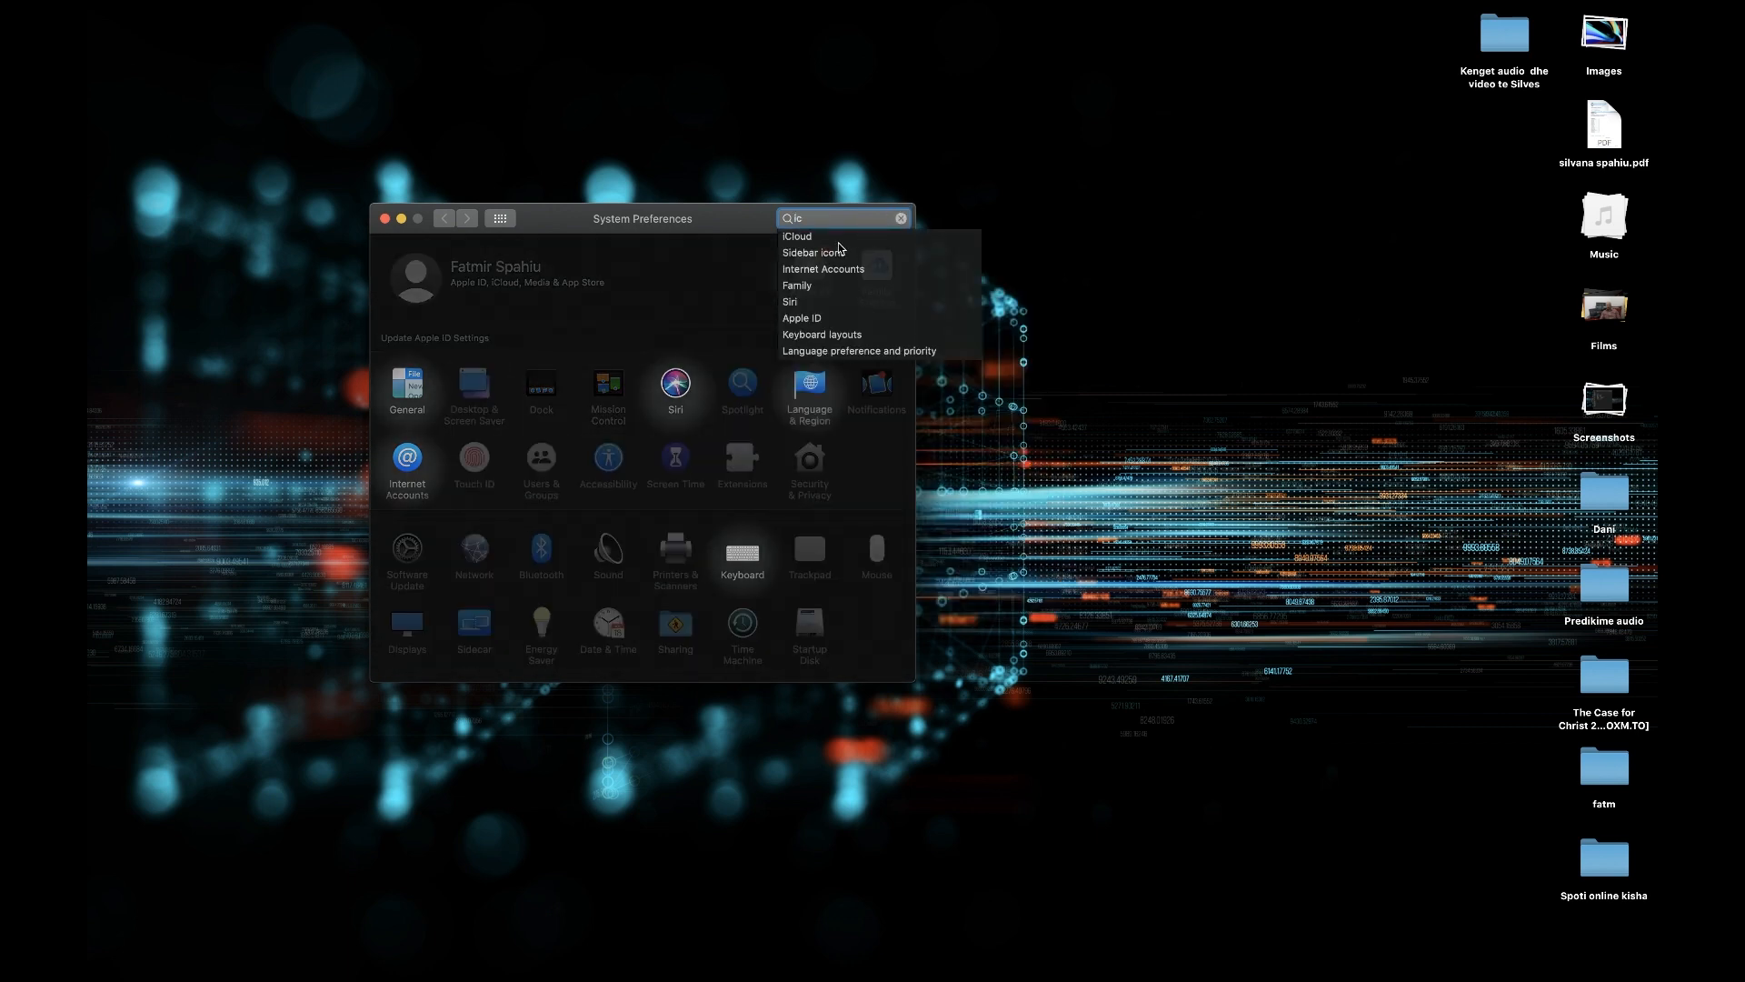
click(797, 236)
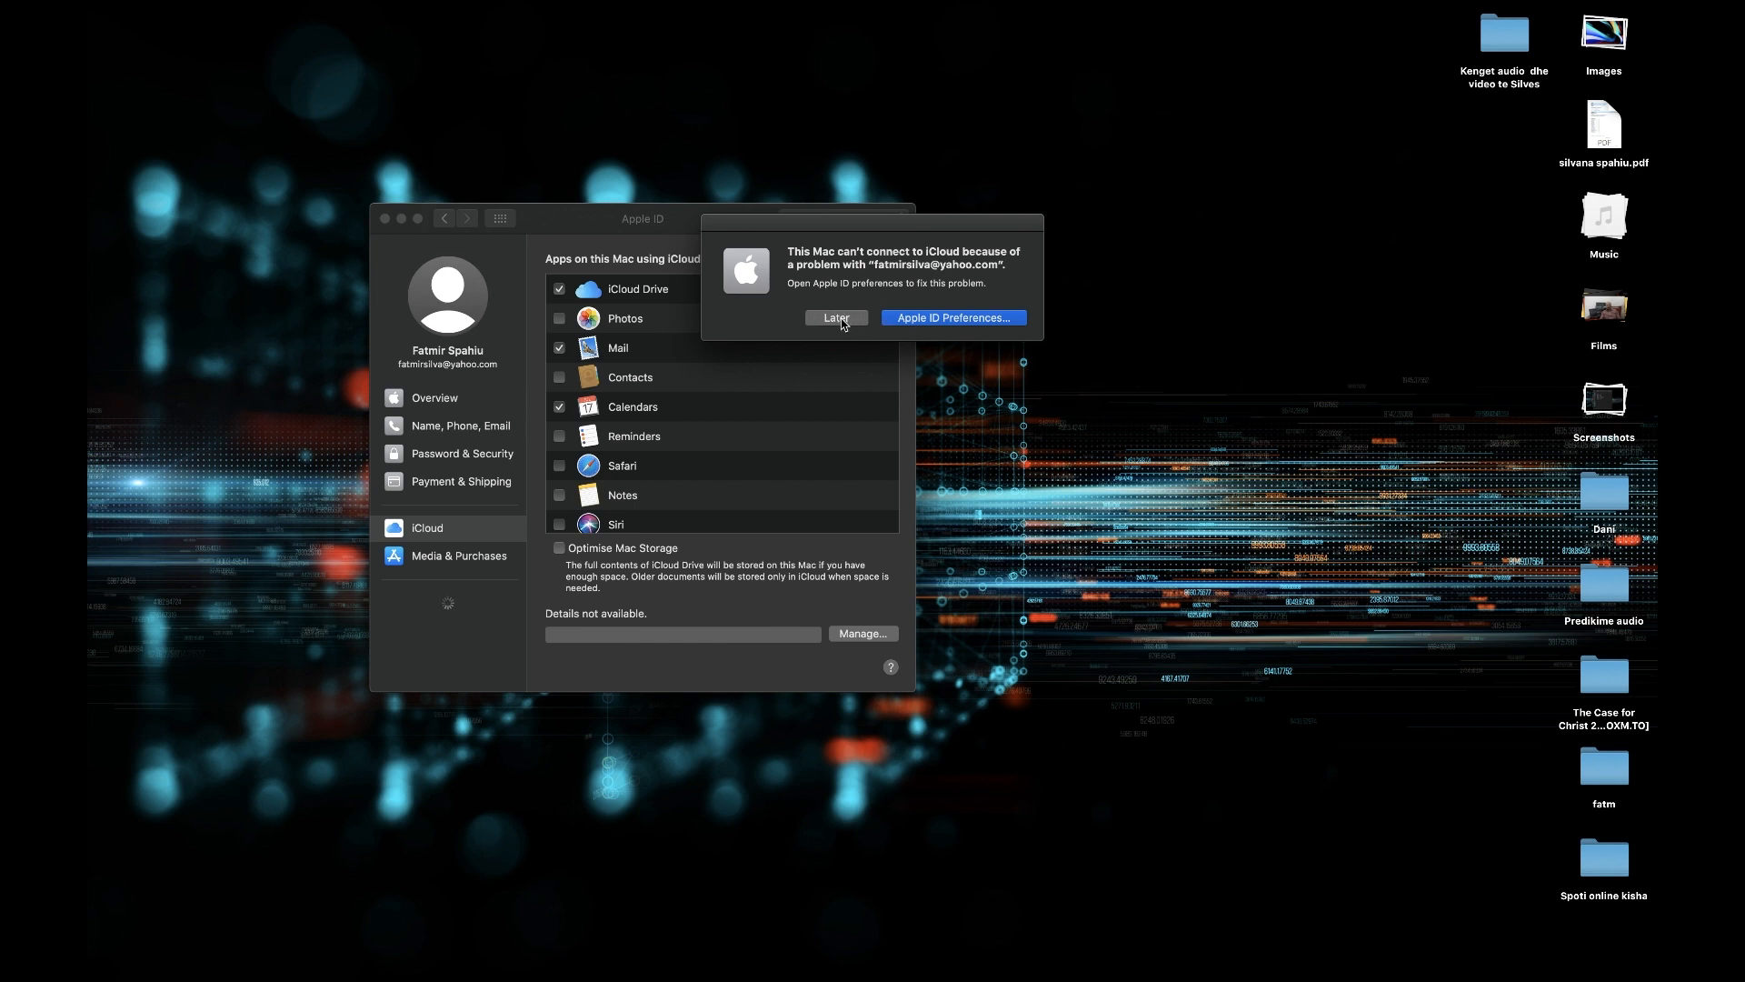
click(836, 317)
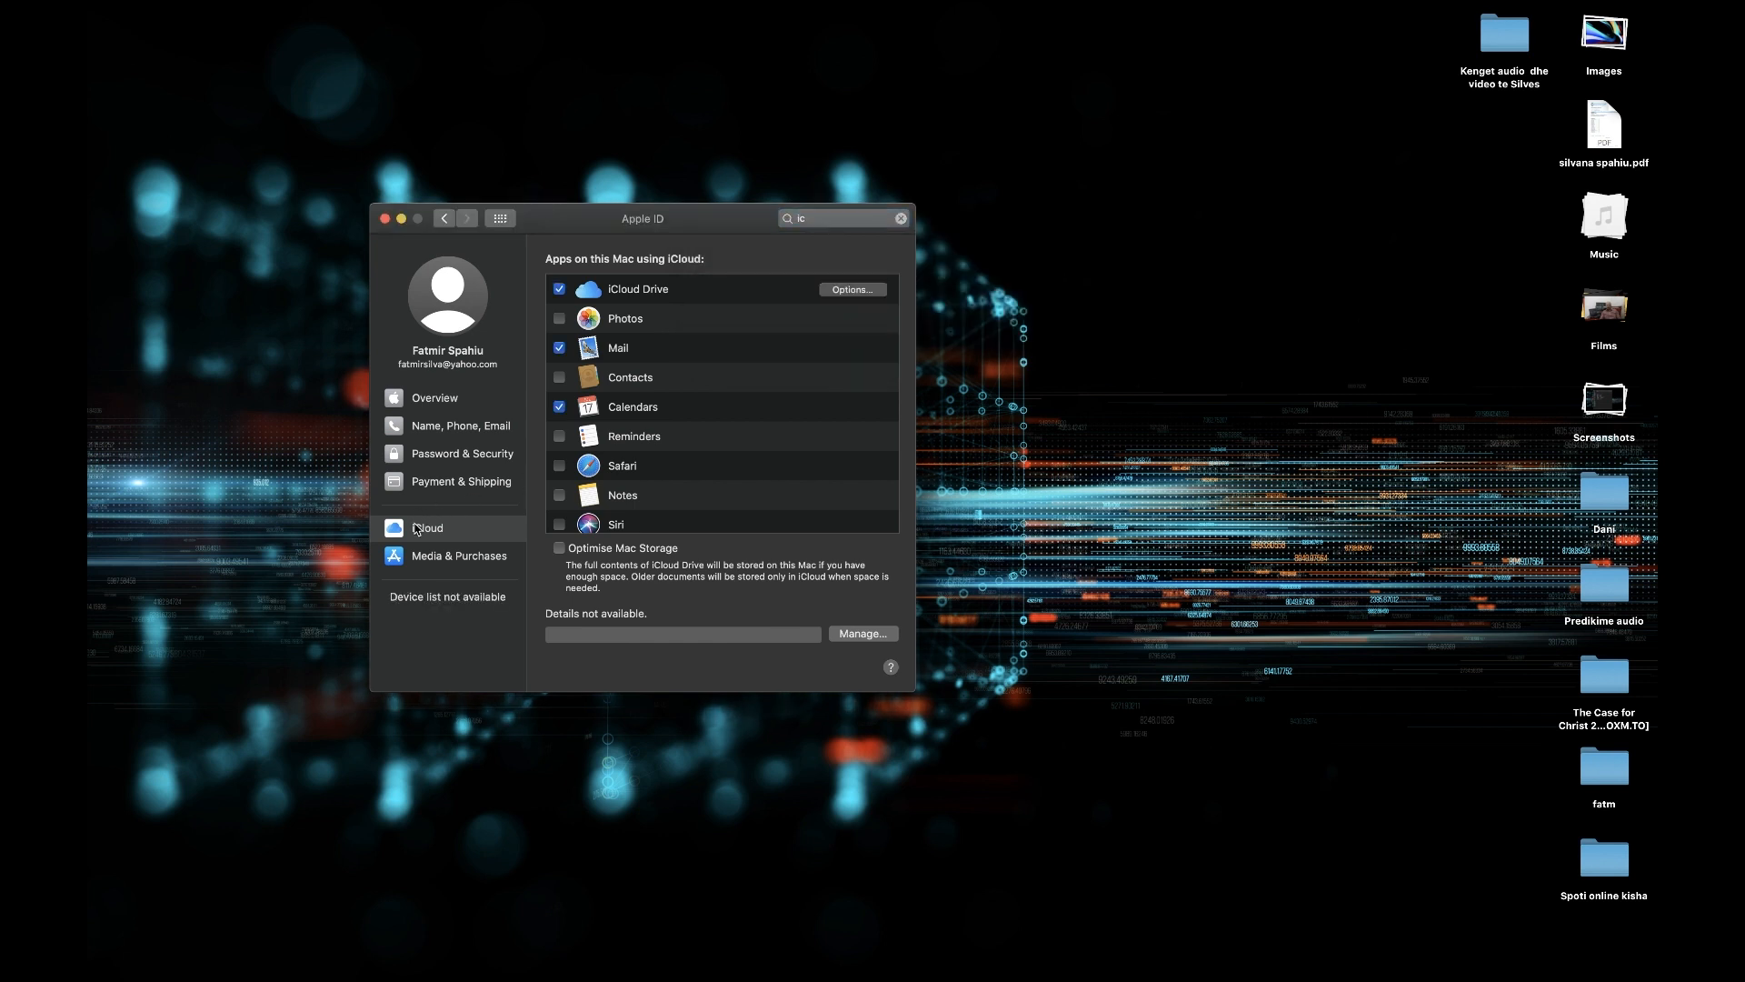
mouse_move(580, 296)
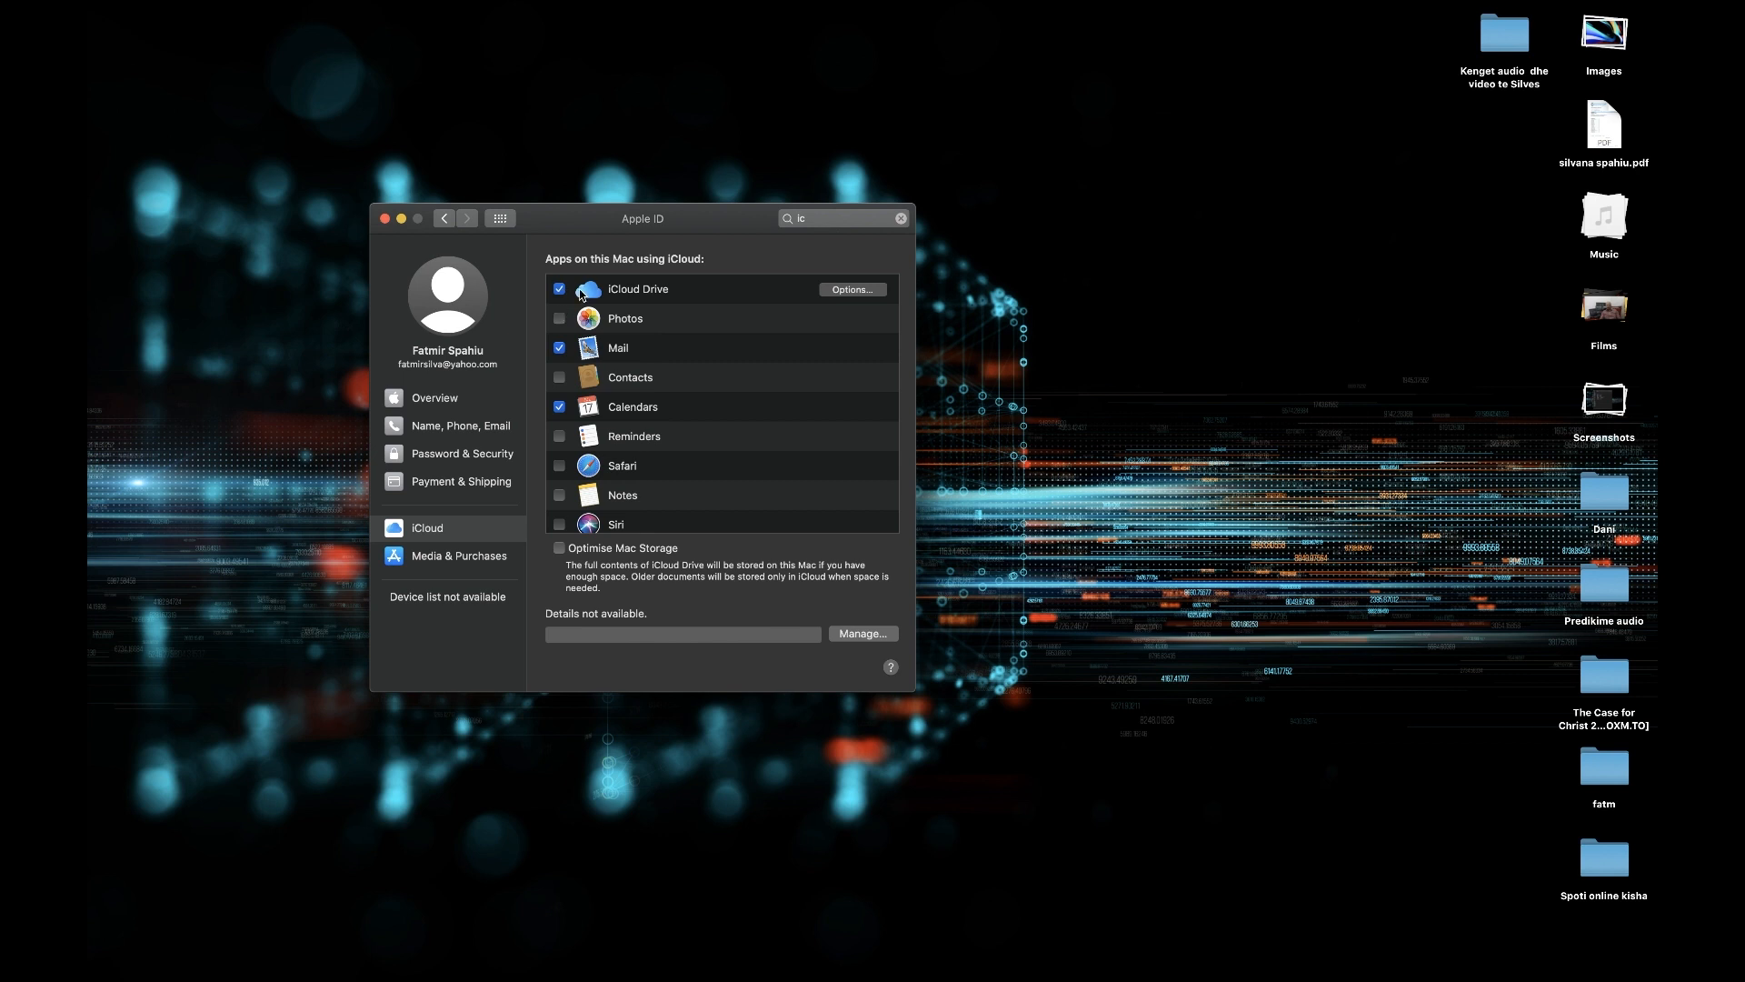
Step: Turn off iCloud Drive, removing its documents from this Mac and stopping updates
click(559, 289)
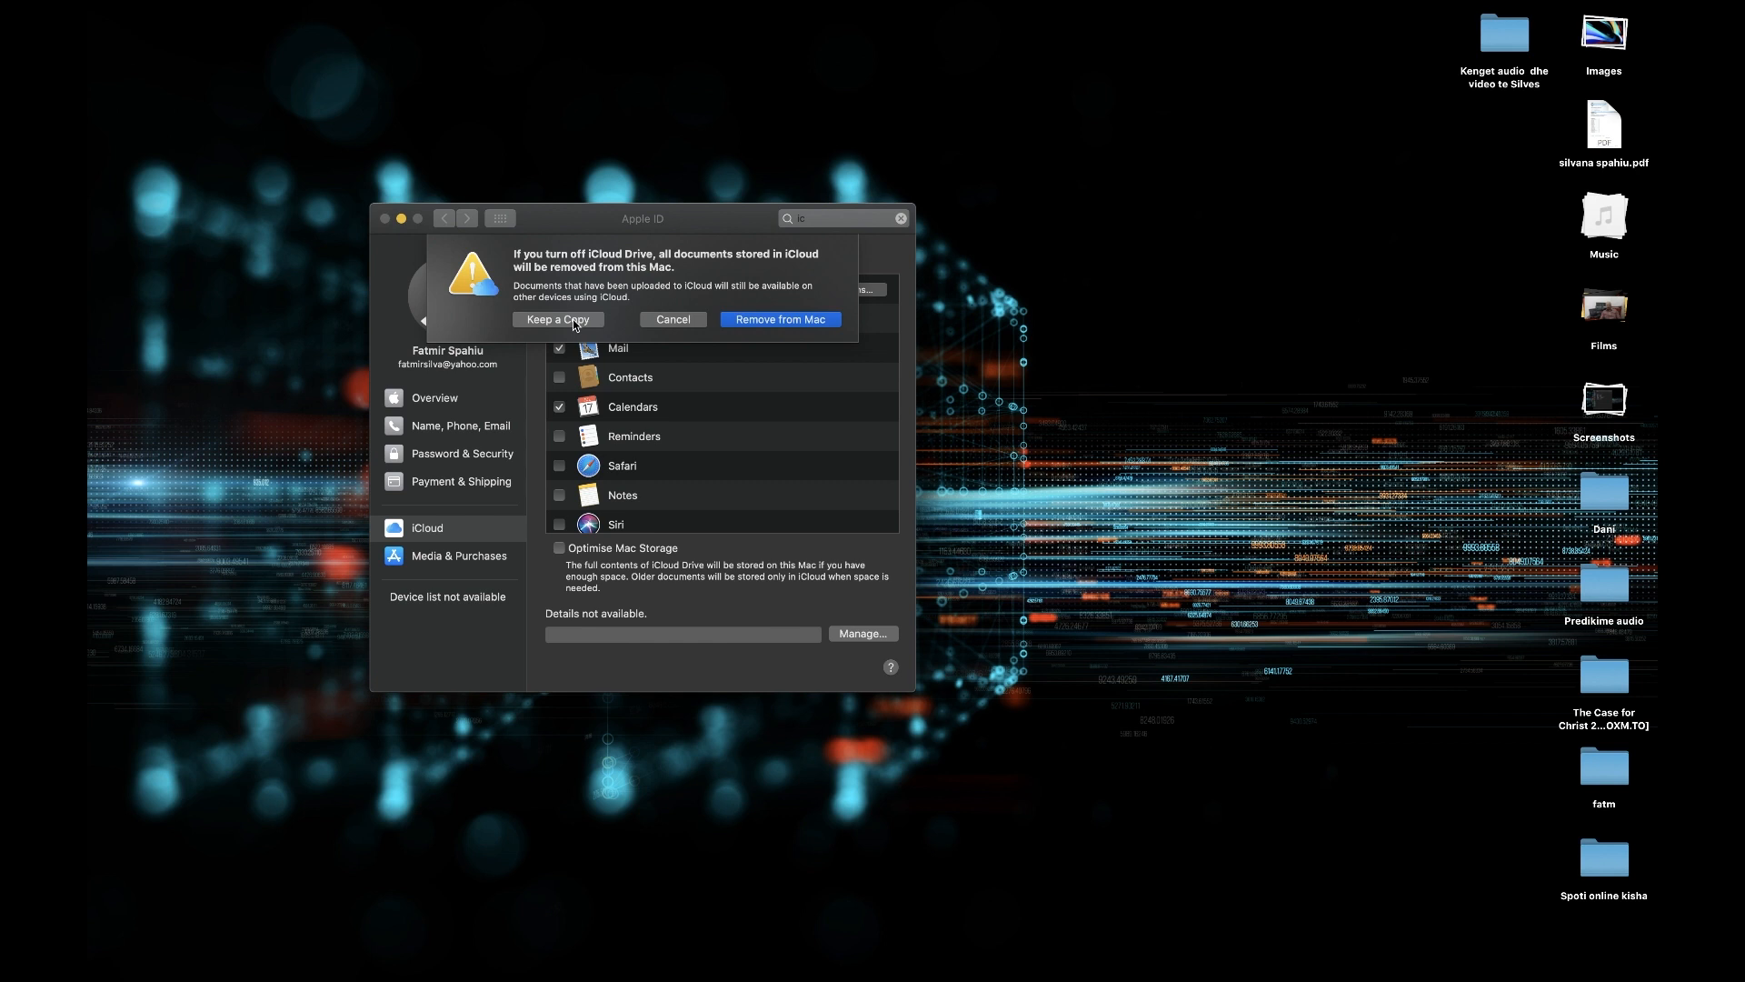
mouse_move(561, 324)
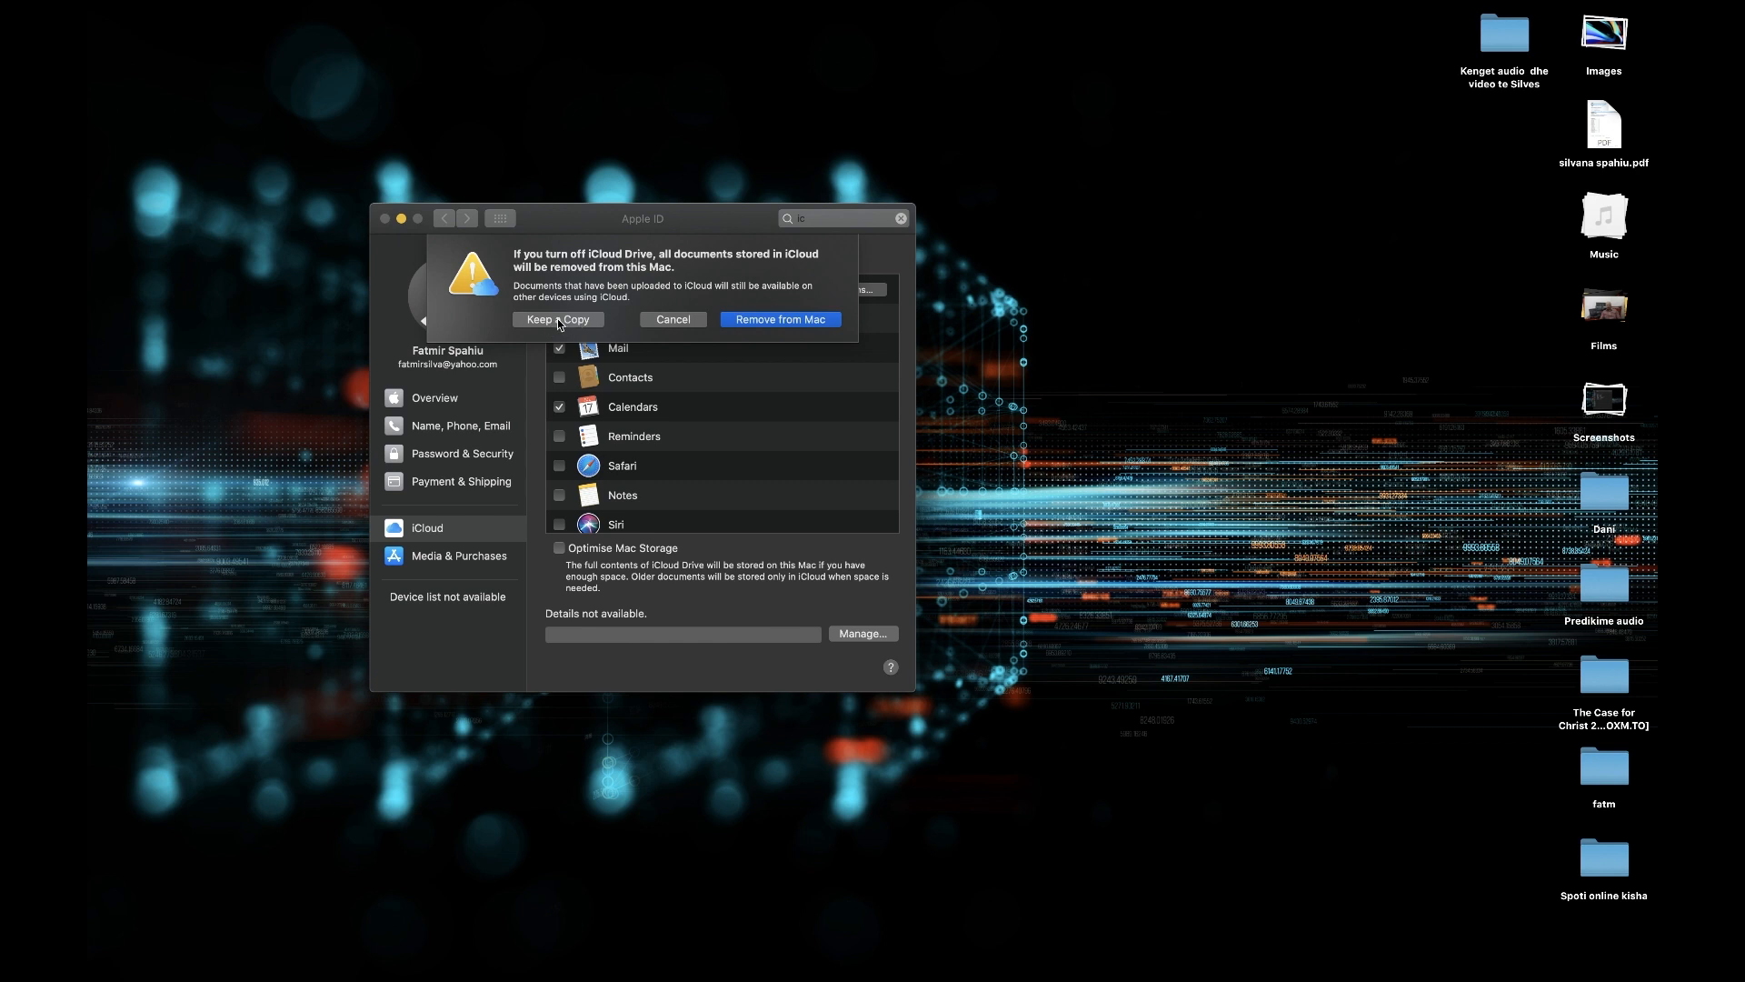
mouse_move(562, 331)
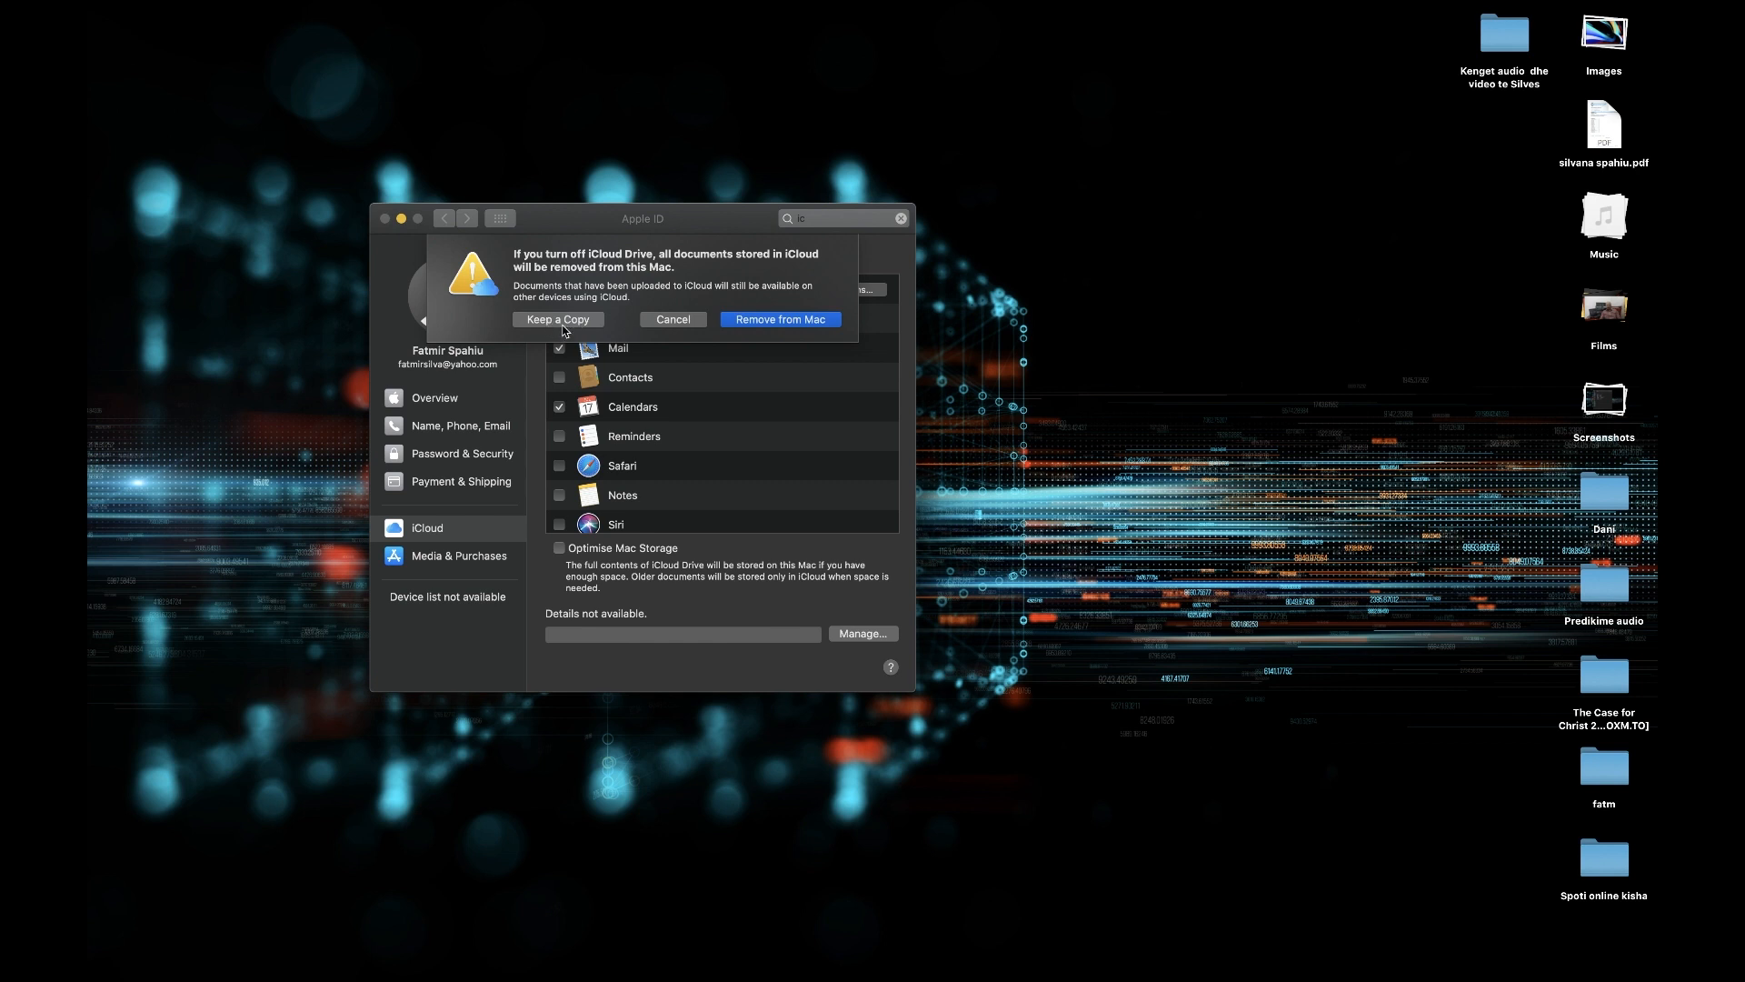
mouse_move(767, 331)
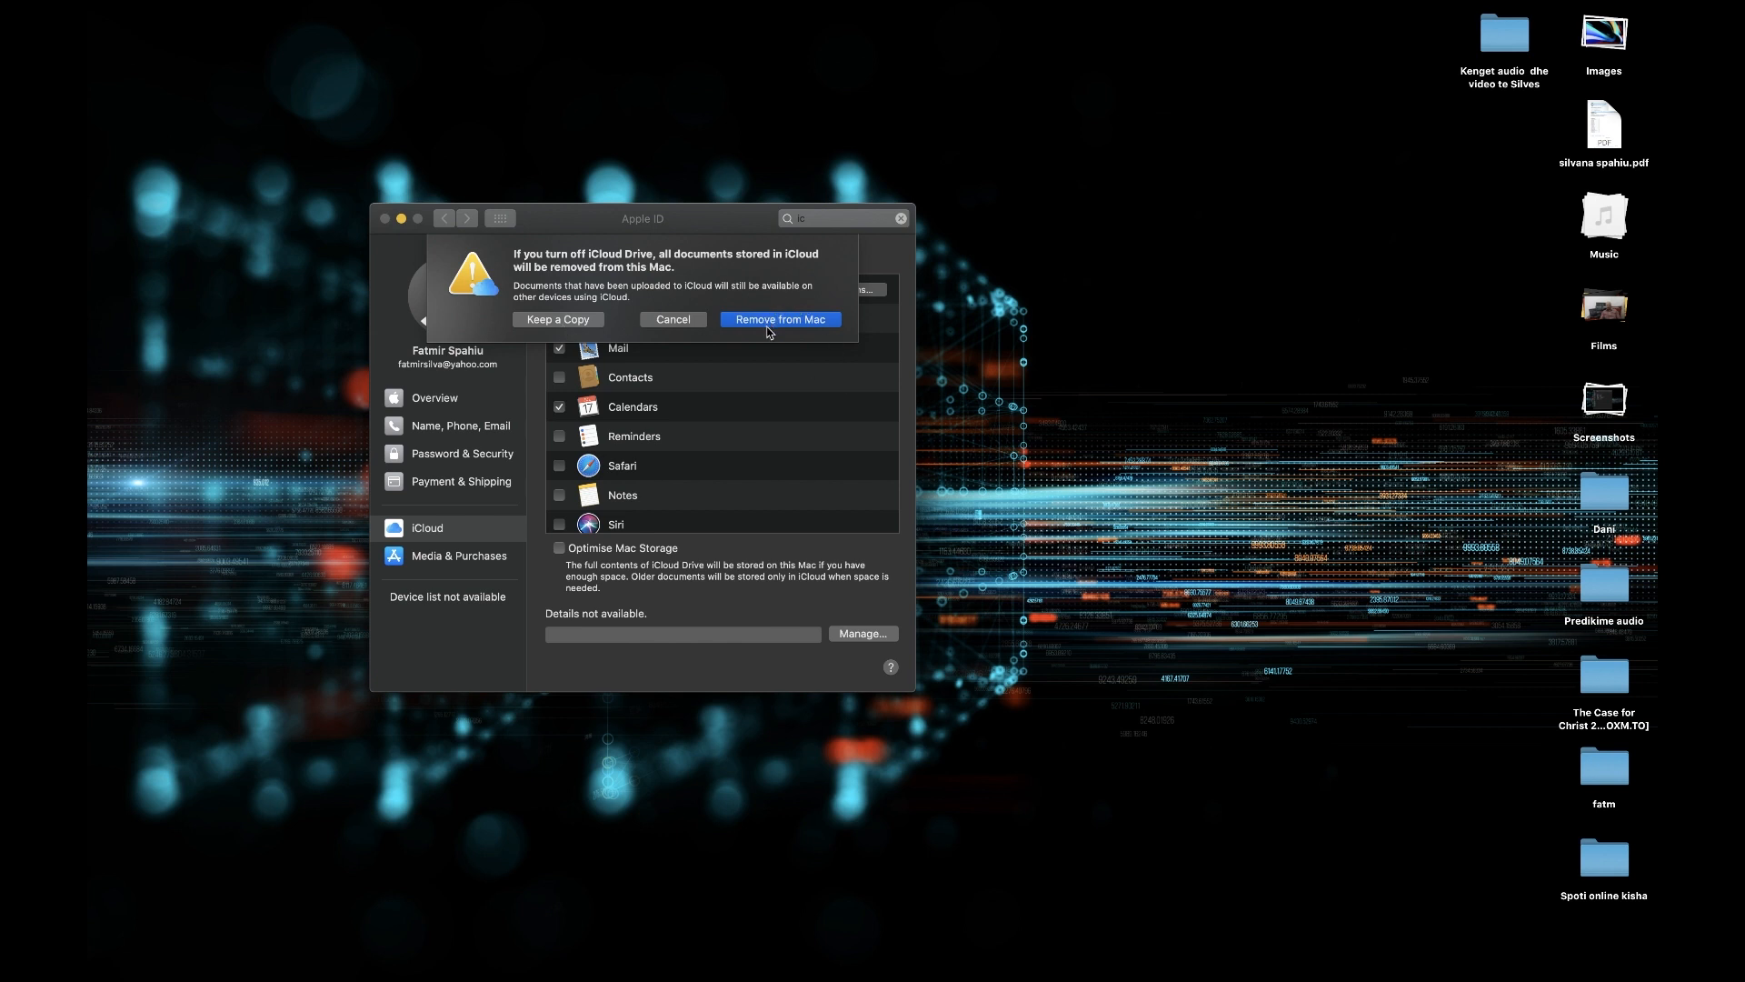
mouse_move(803, 327)
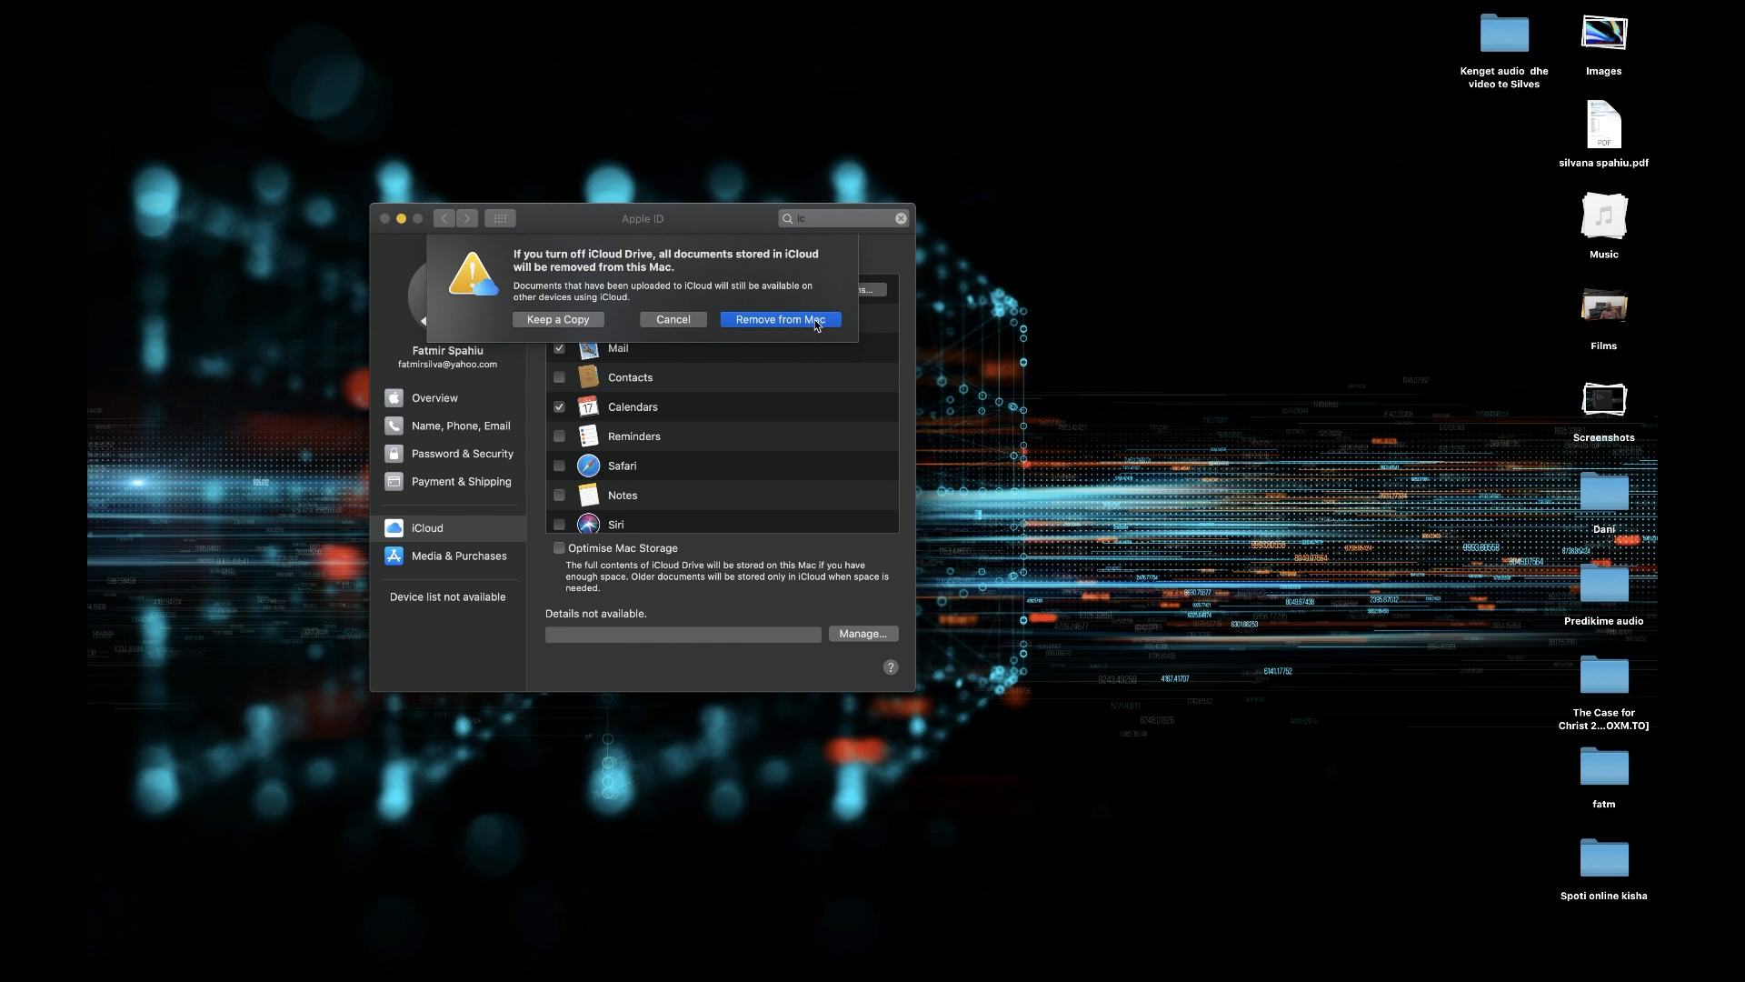
click(780, 319)
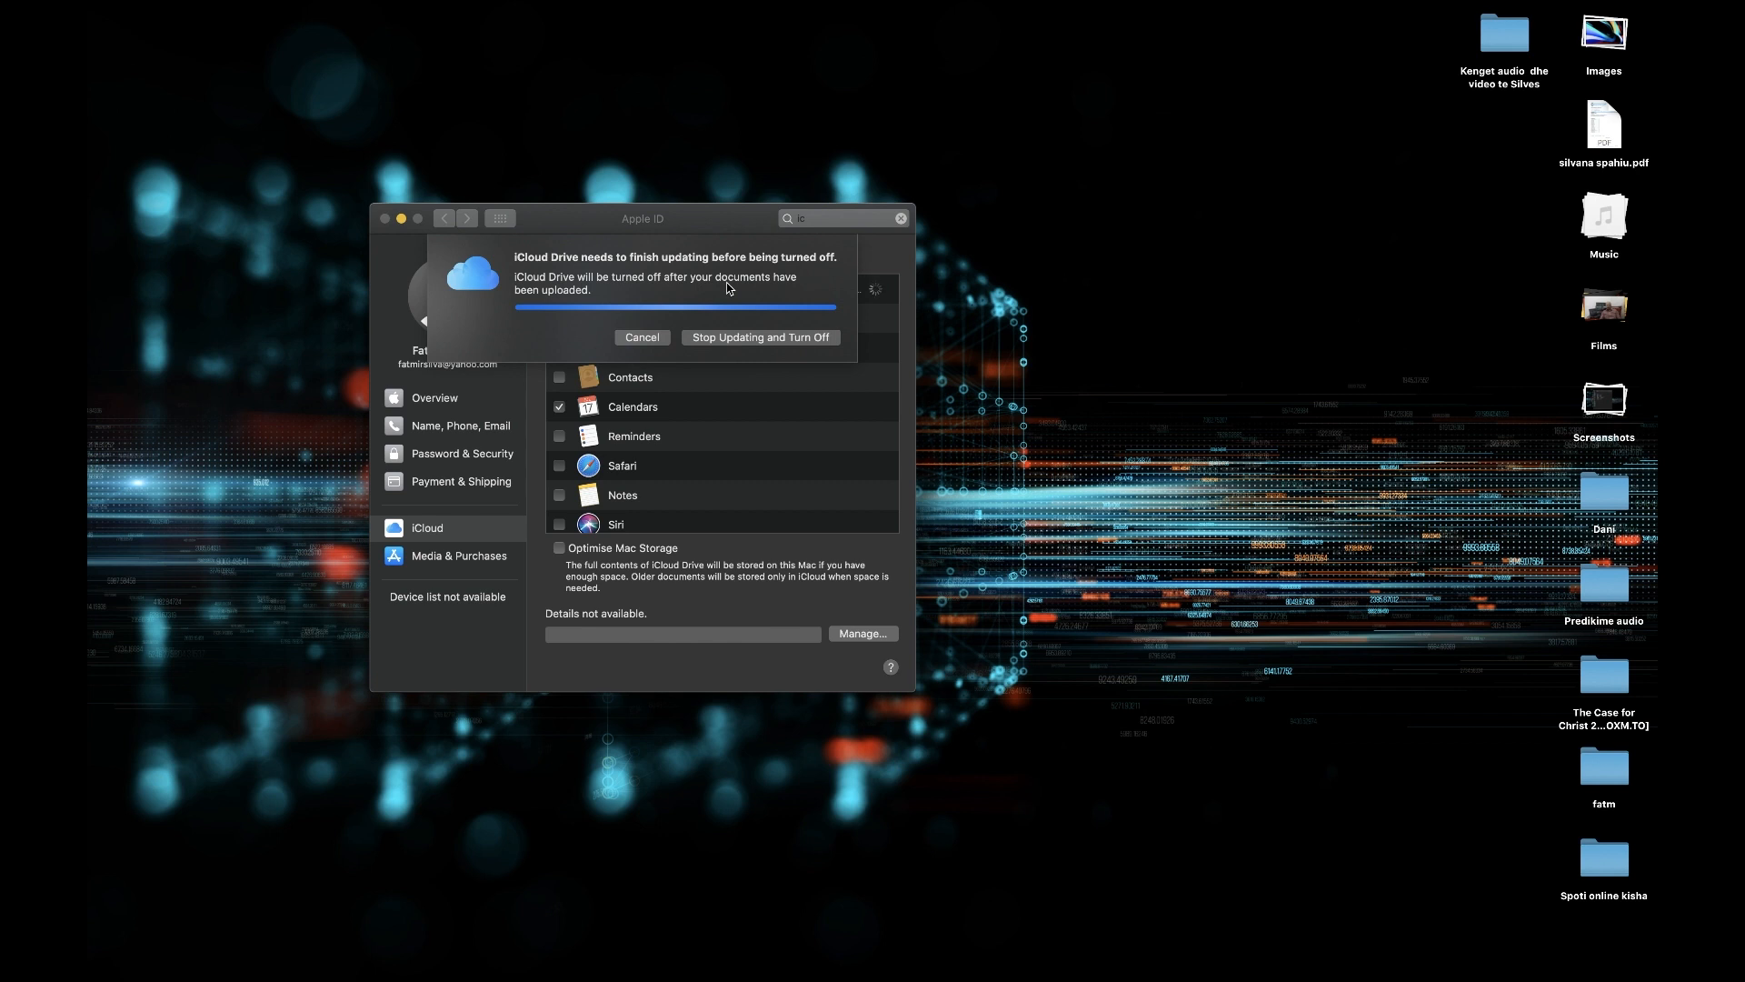
mouse_move(830, 352)
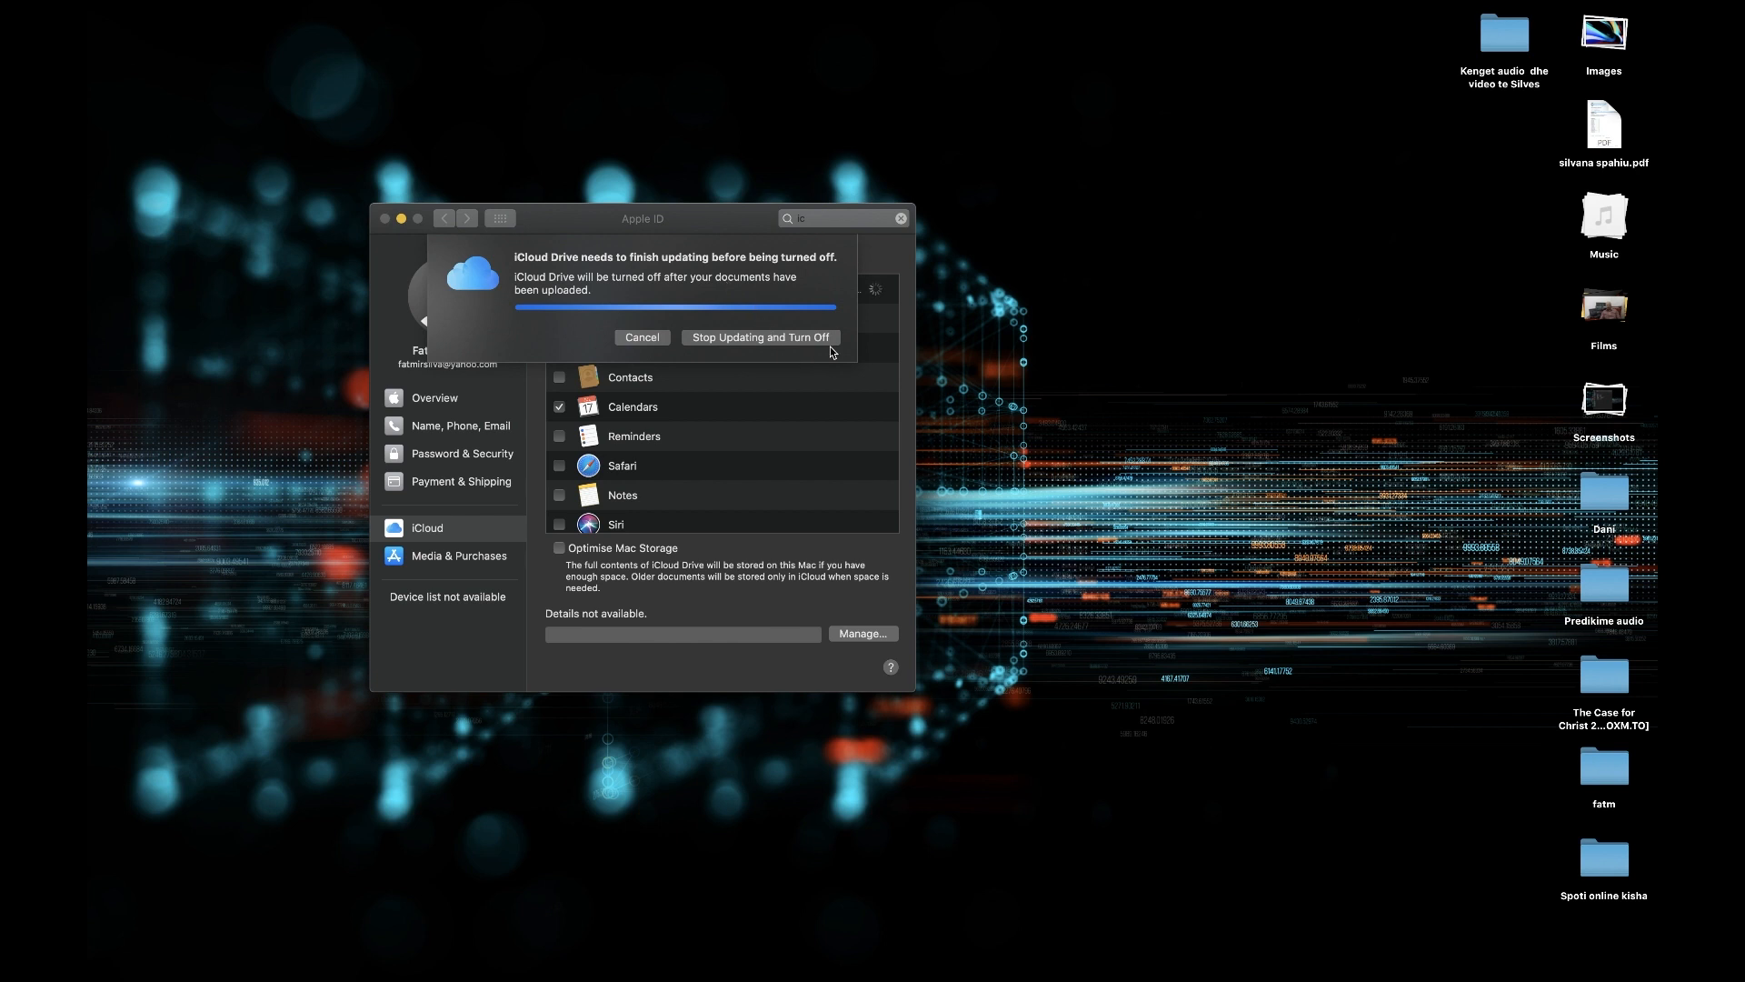
mouse_move(814, 351)
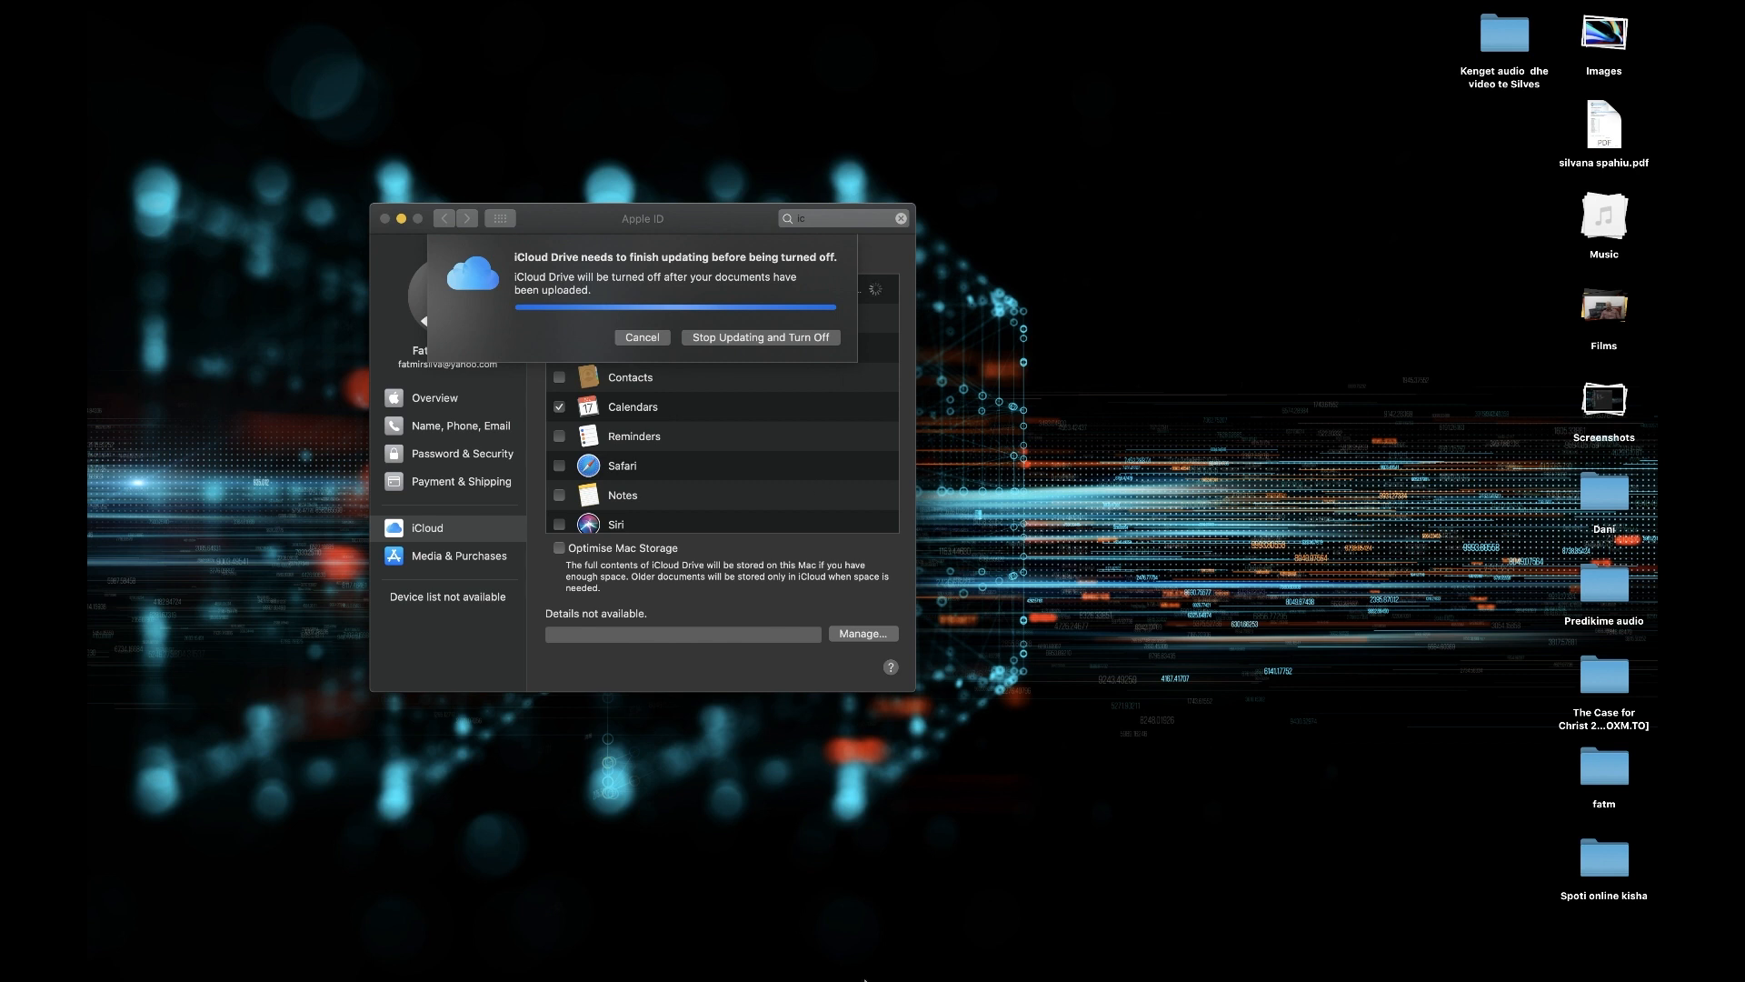
mouse_move(1191, 960)
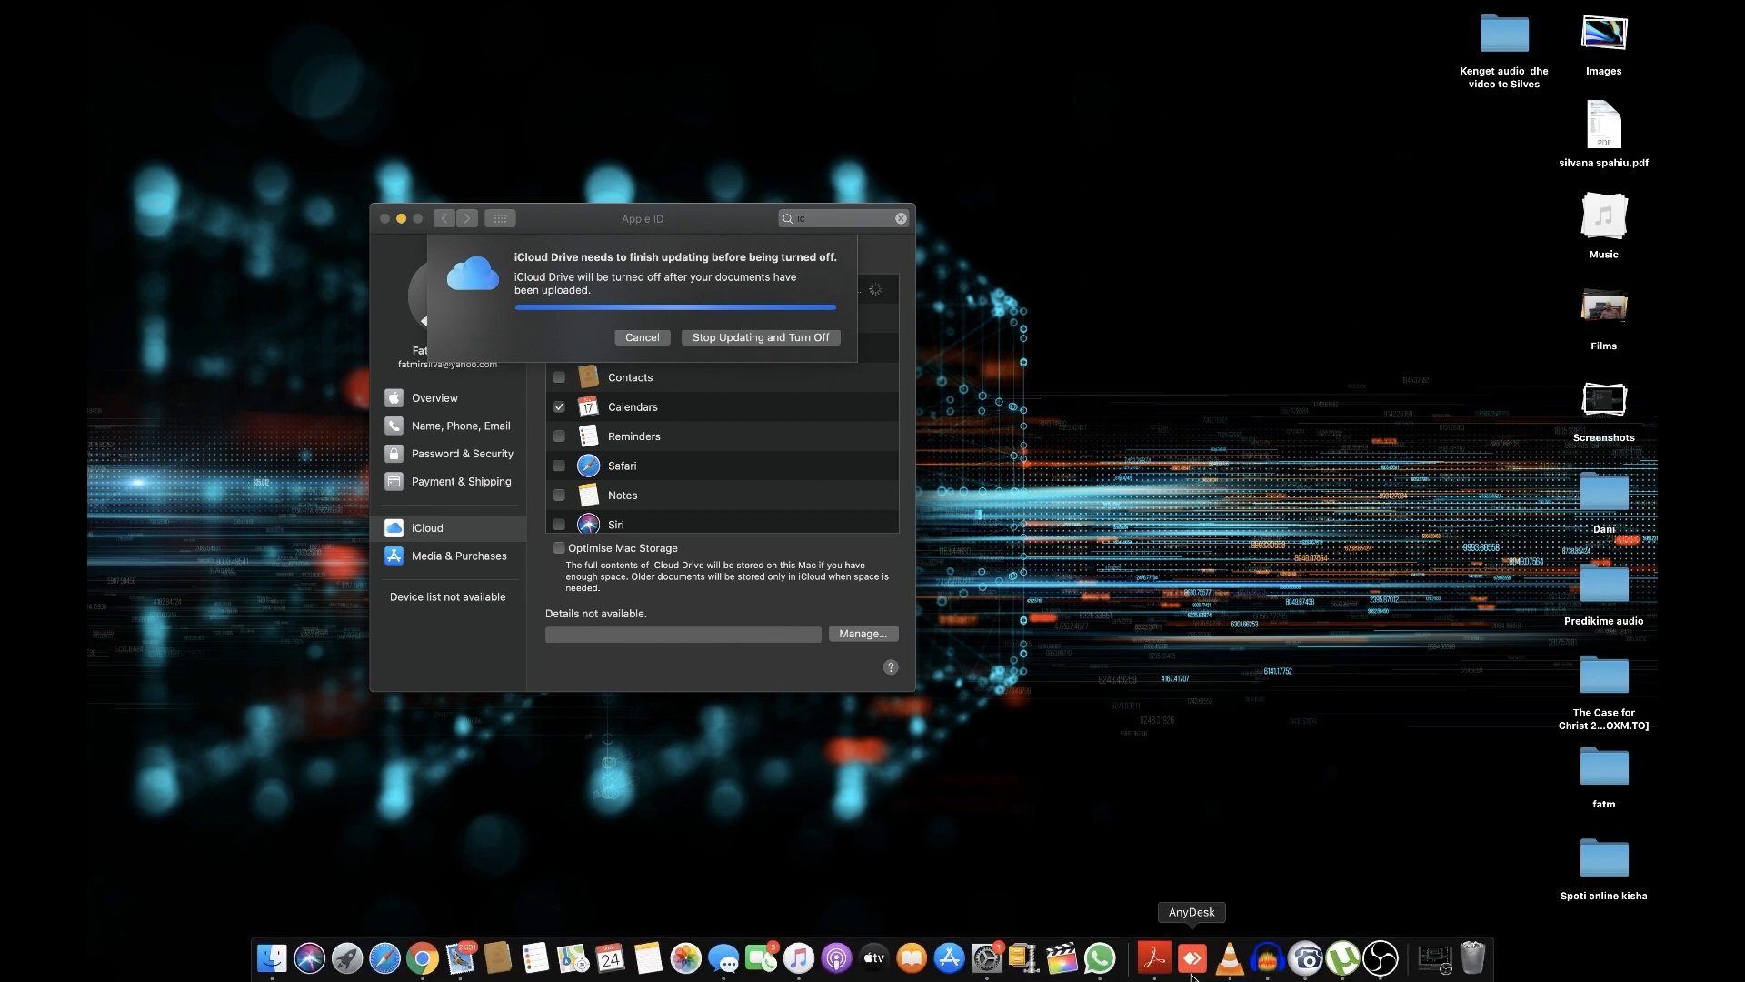
click(759, 337)
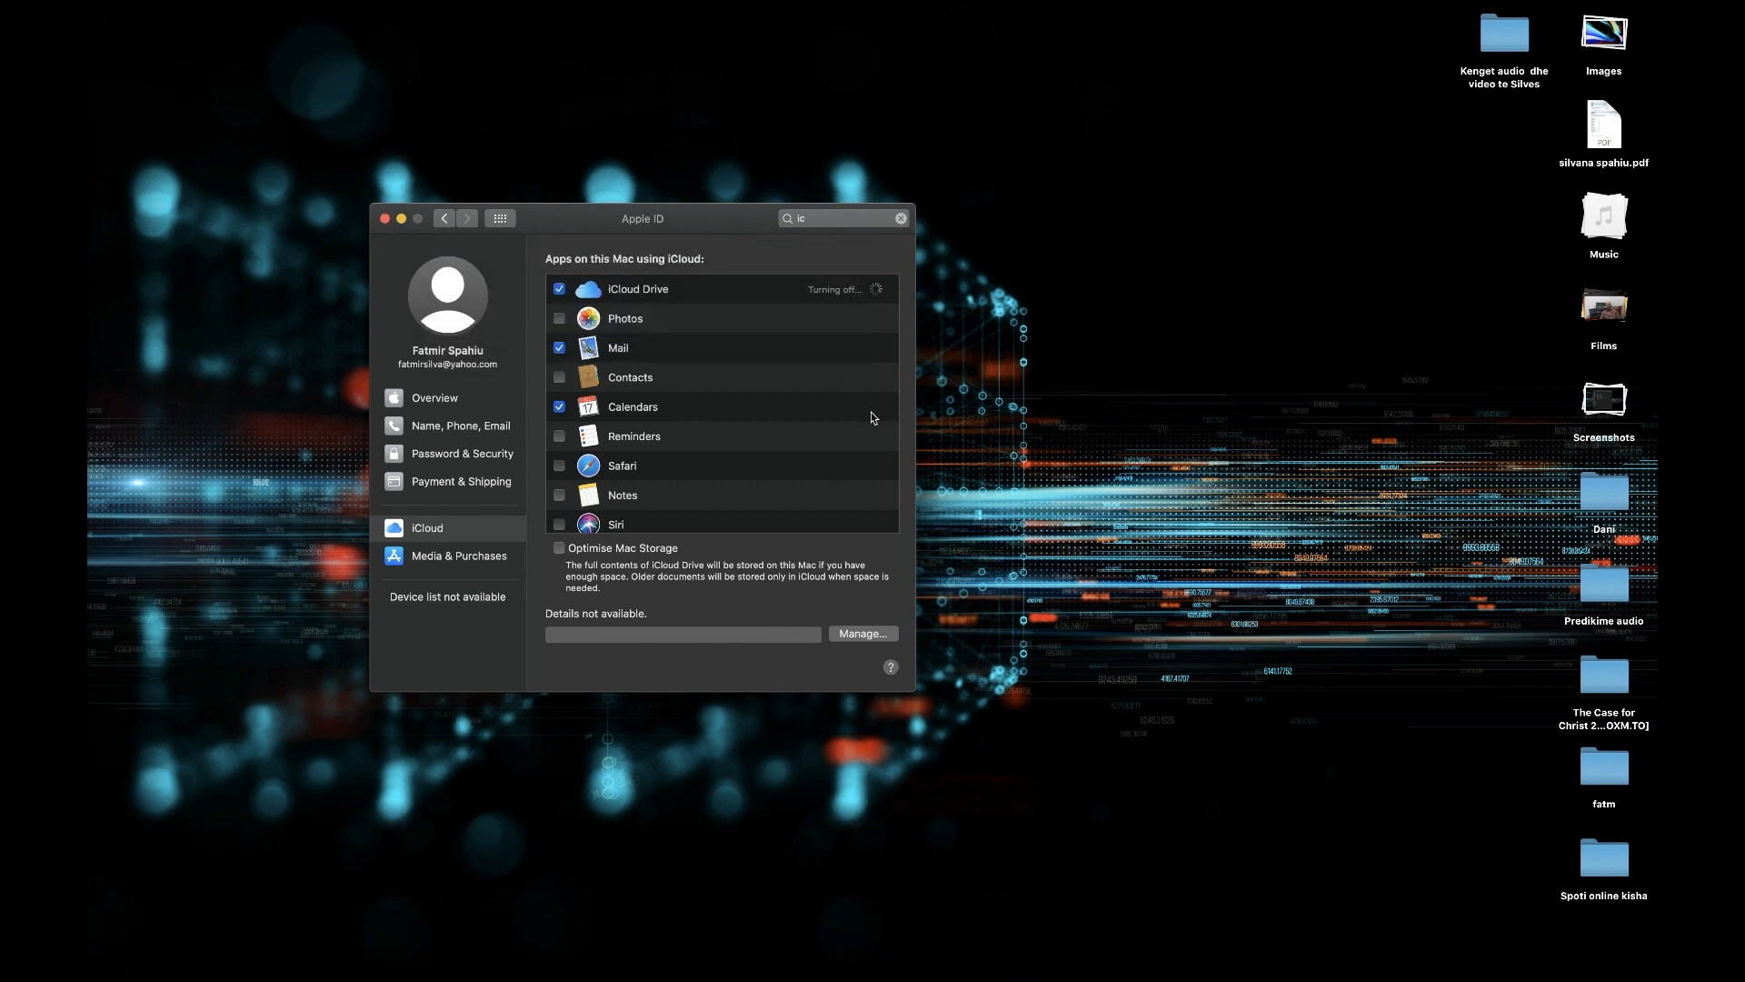
Step: Uncheck the remaining iCloud apps, check Media & Purchases, then close System Preferences
click(559, 289)
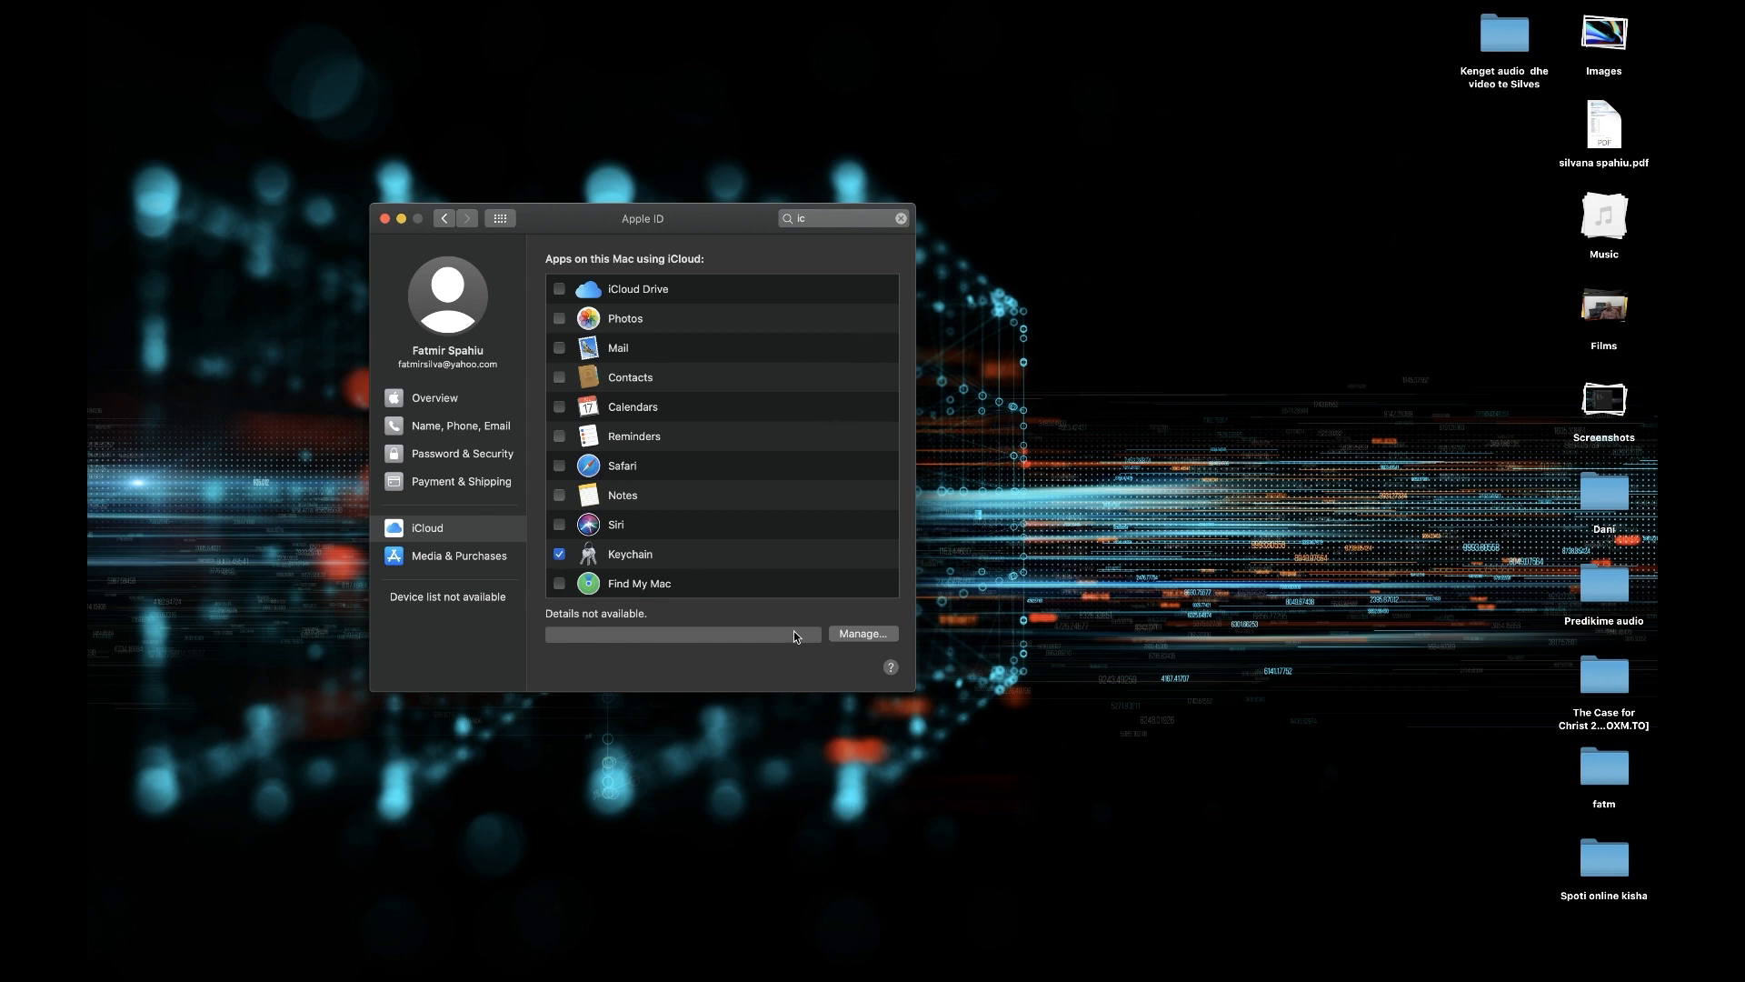
click(458, 555)
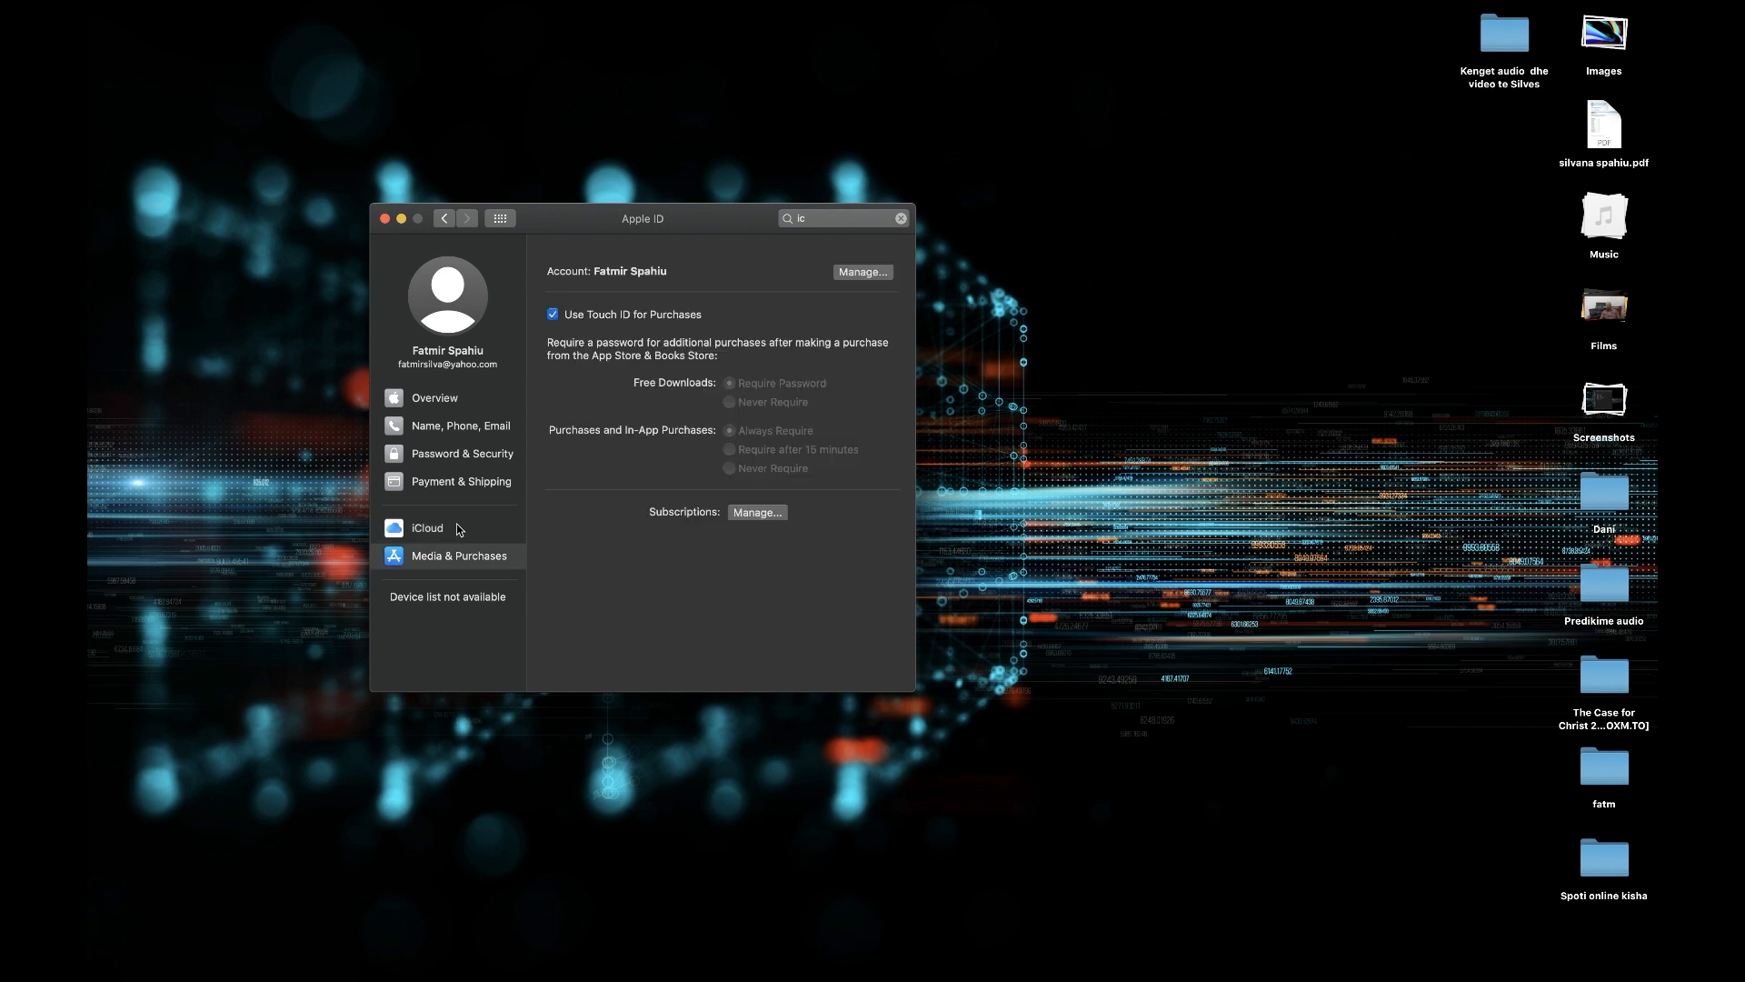
click(427, 526)
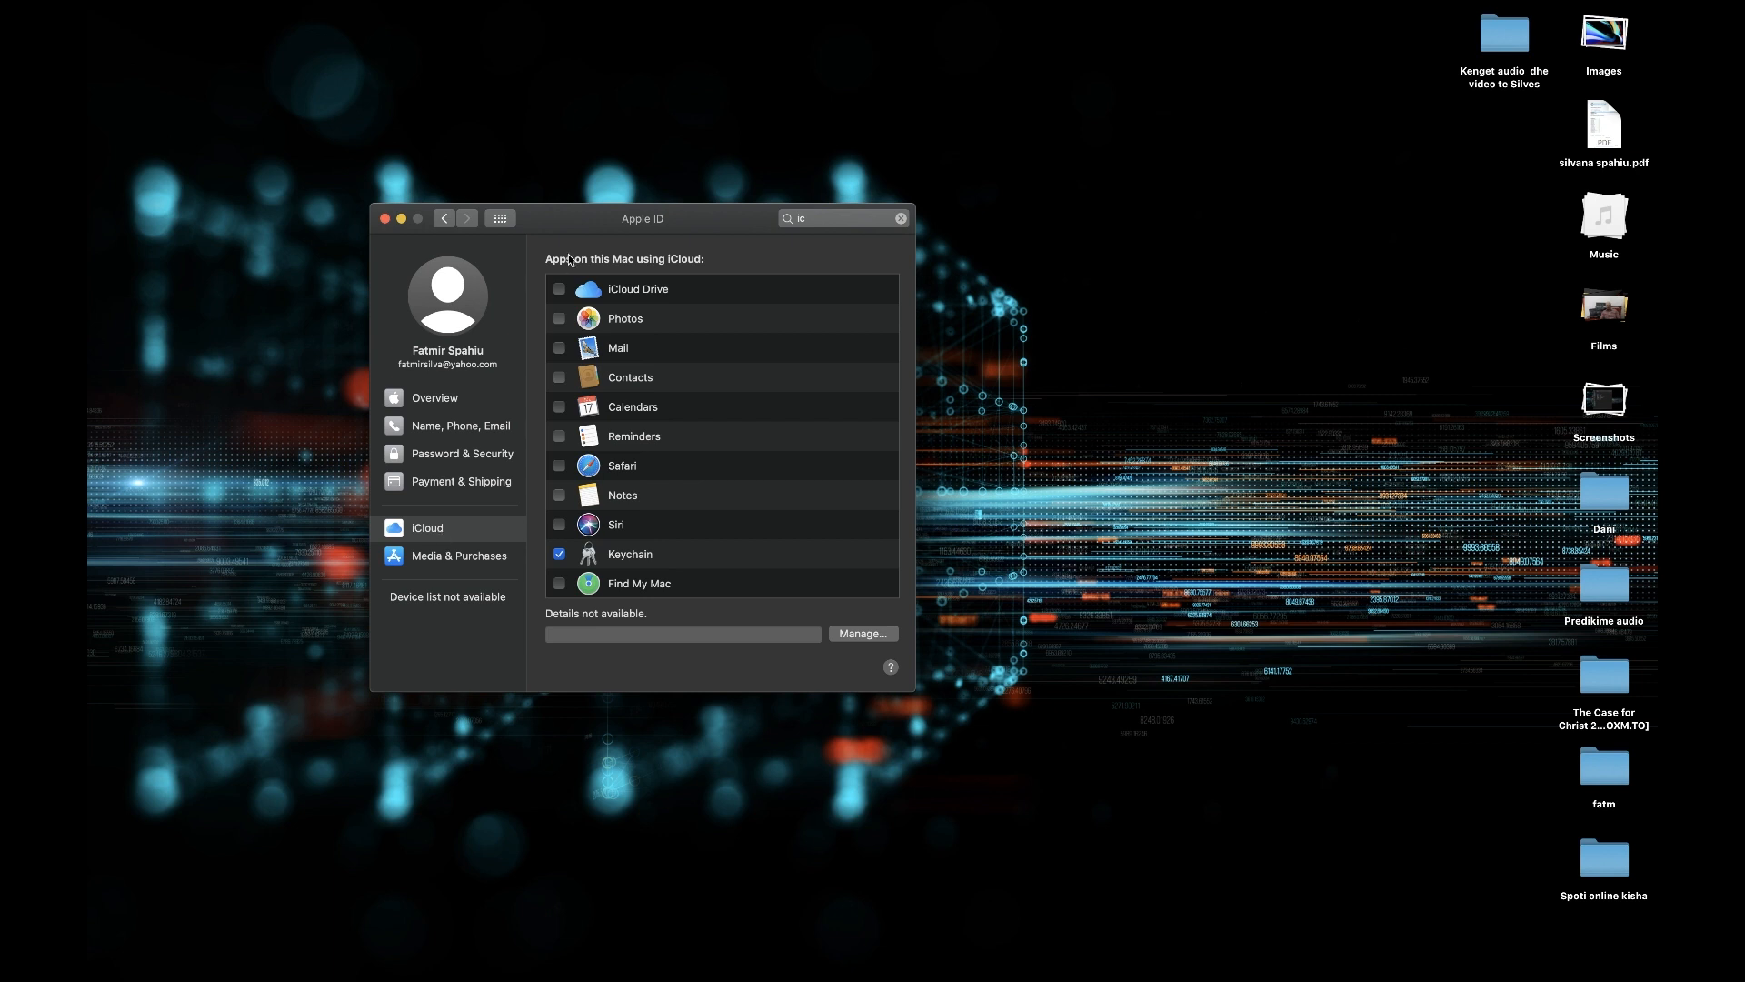
mouse_move(624, 295)
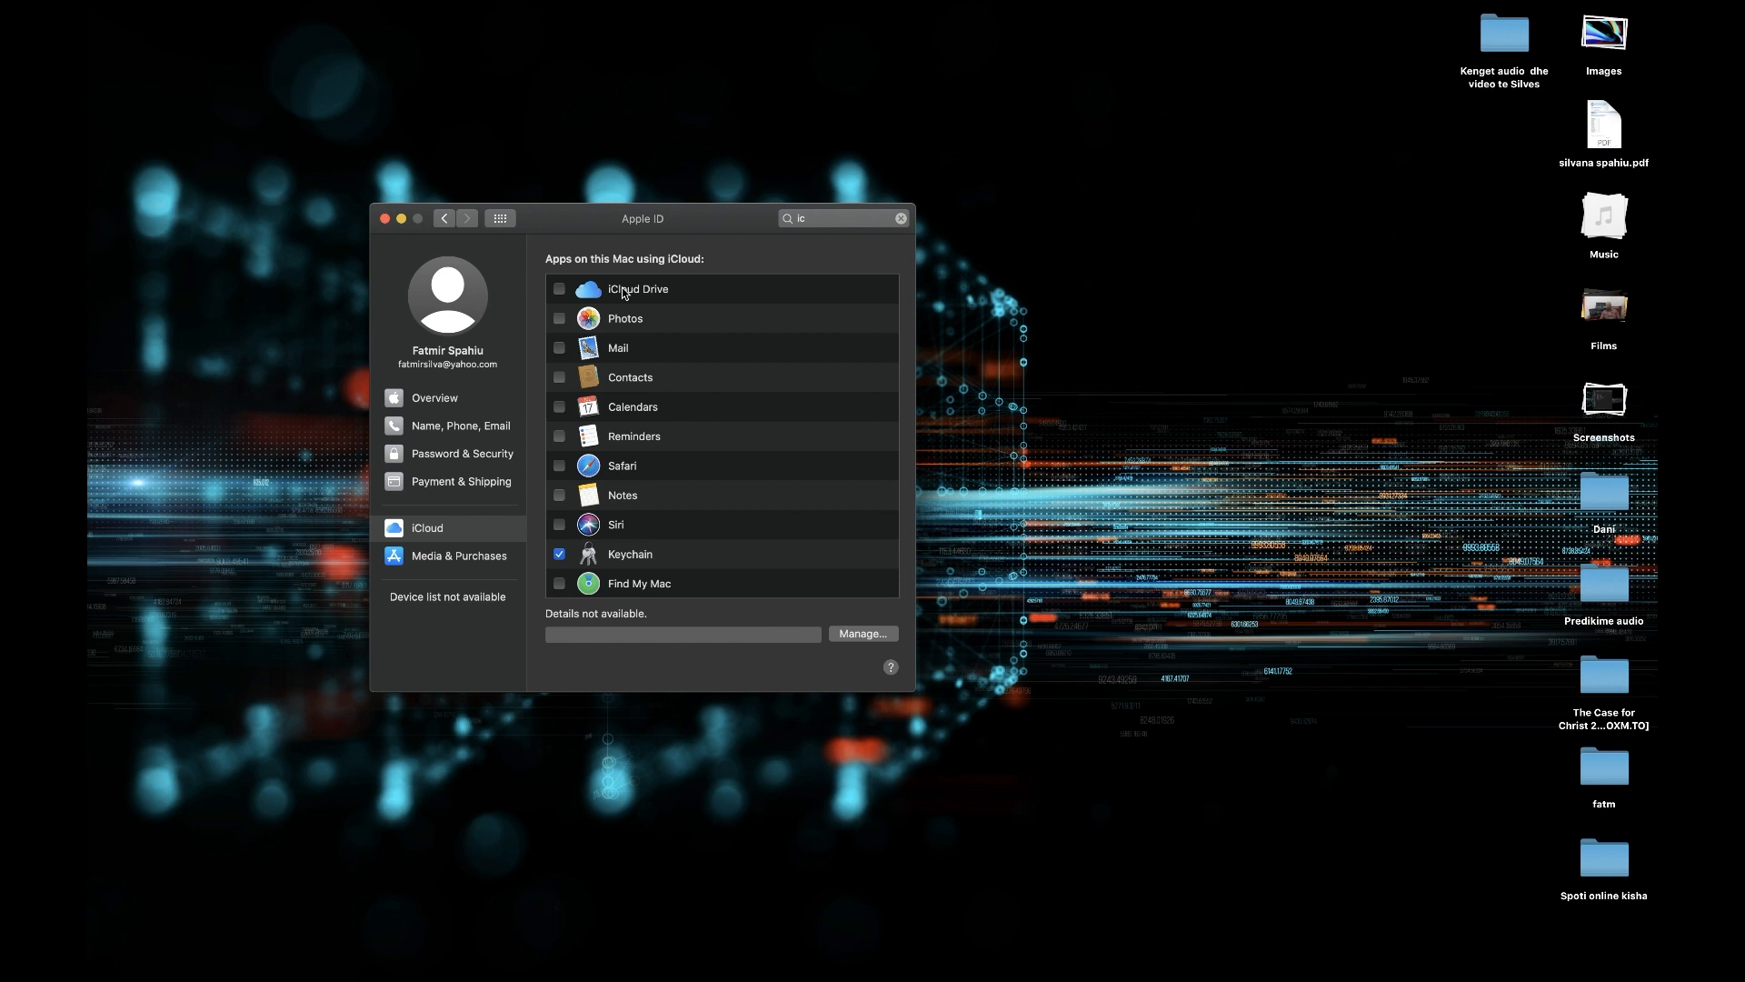
click(386, 218)
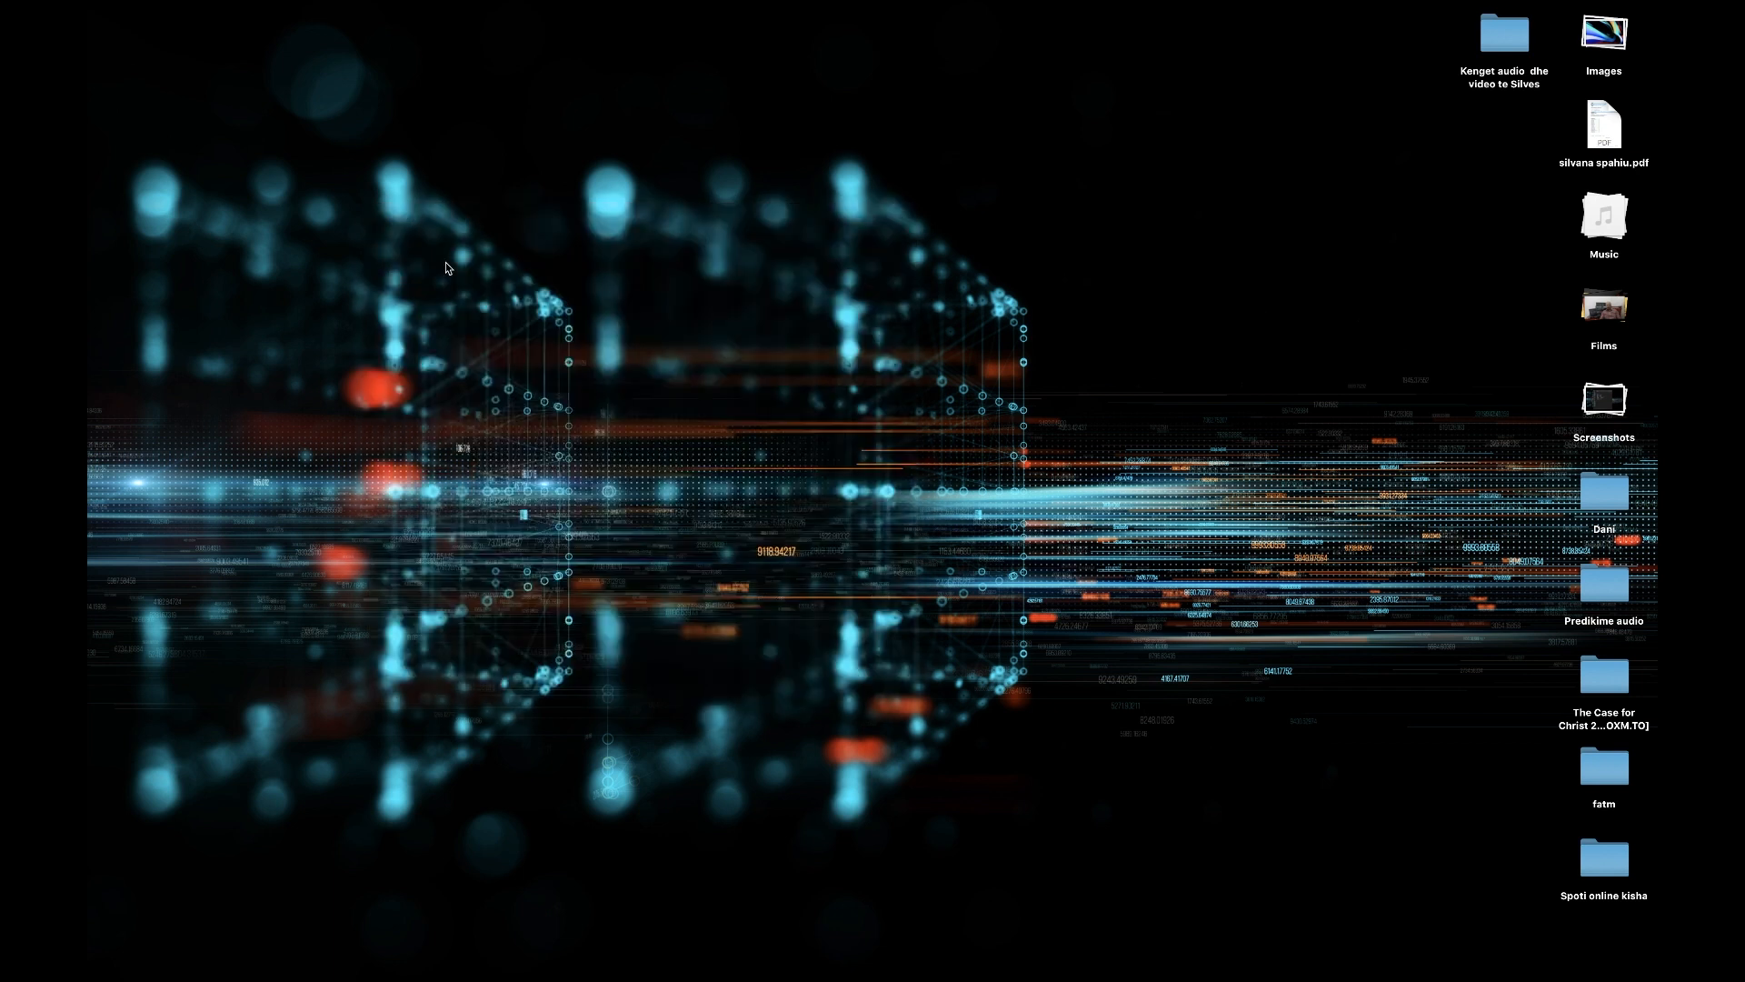